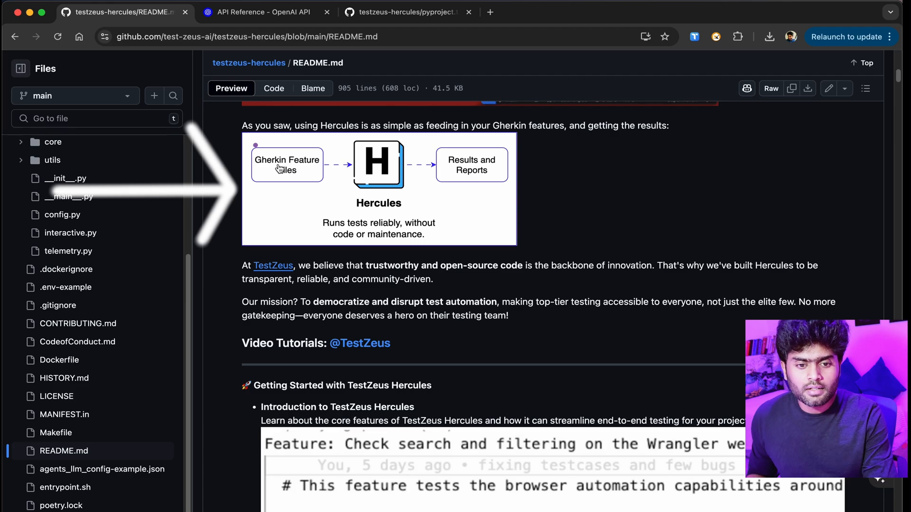
{"action": "mouse_move", "coordinate": [358, 222]}
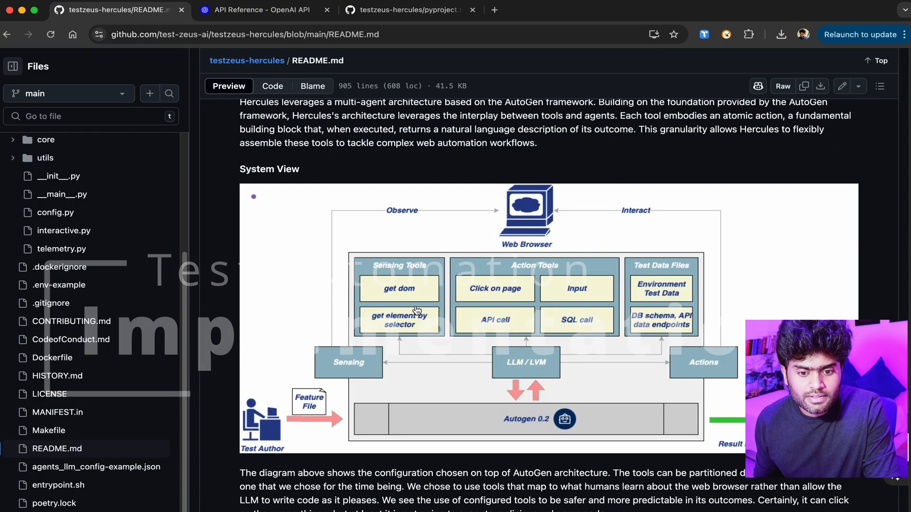
Scroll the testzeus-hercules README down to the System View architecture diagram built on AutoGen
{"action": "scroll", "scroll_direction": "down", "scroll_amount": 3}
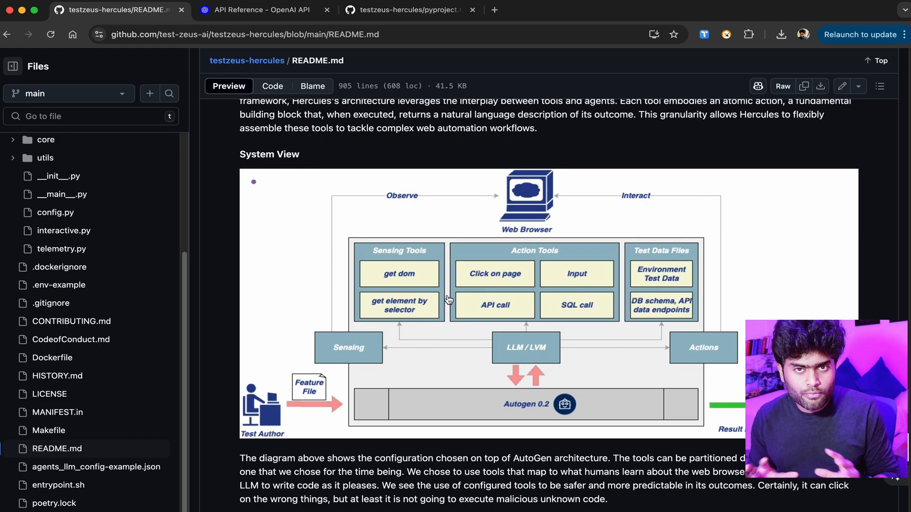
{"action": "mouse_move", "coordinate": [277, 404]}
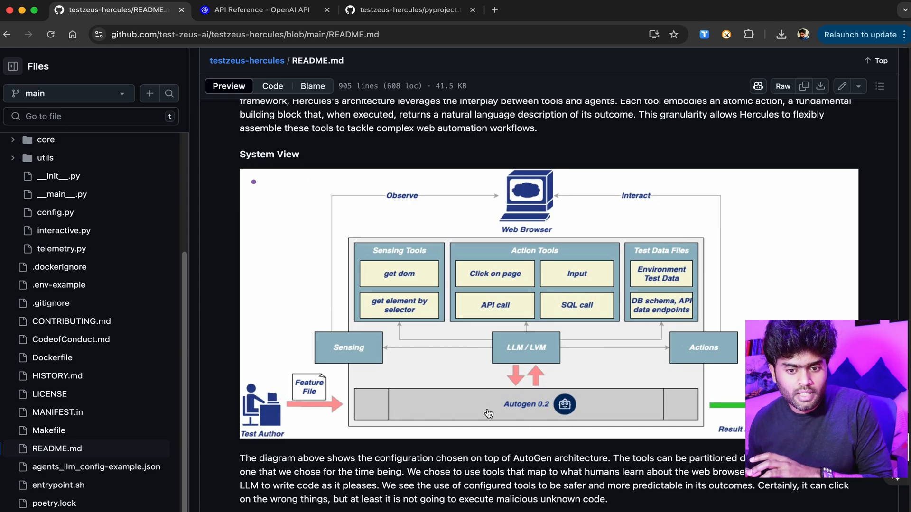
{"action": "mouse_move", "coordinate": [368, 177]}
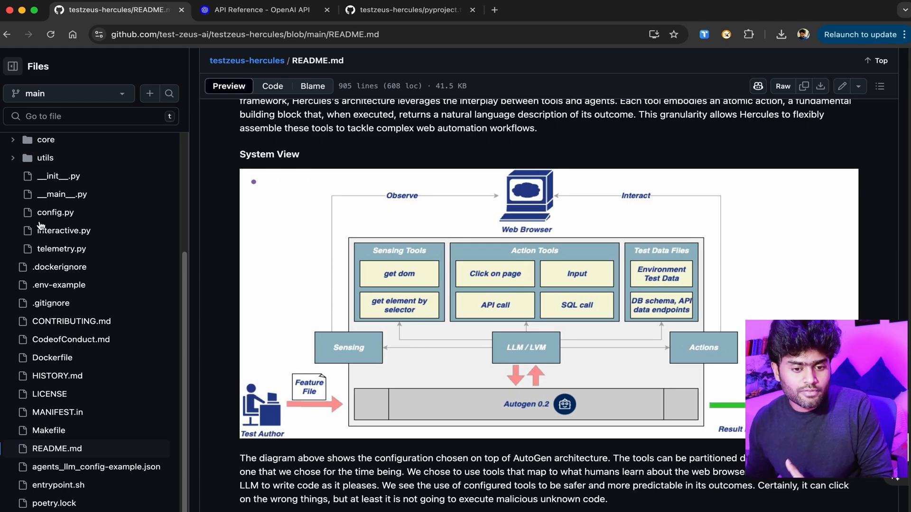
Scroll to Installation and Usage with the PyPI pip and Playwright install commands and the python3.11 note
{"action": "scroll", "scroll_direction": "down", "scroll_amount": 3}
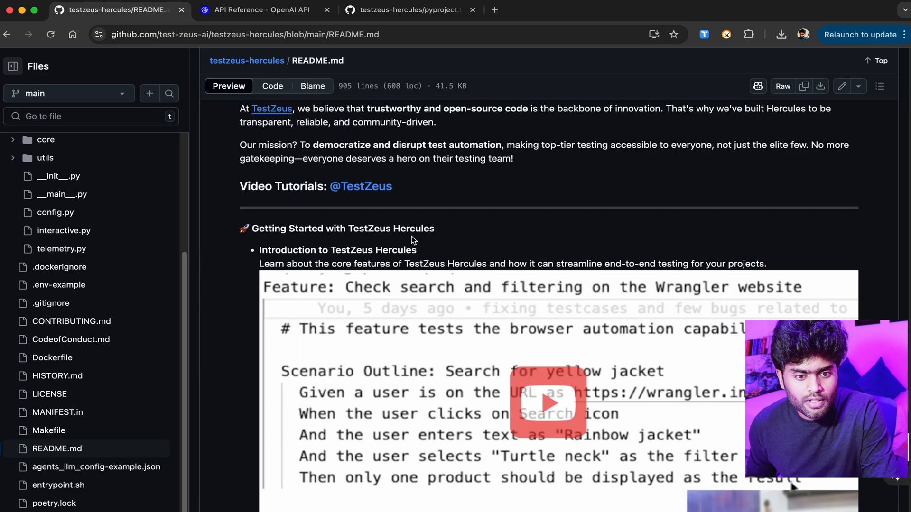
{"action": "scroll", "scroll_direction": "down", "scroll_amount": 3}
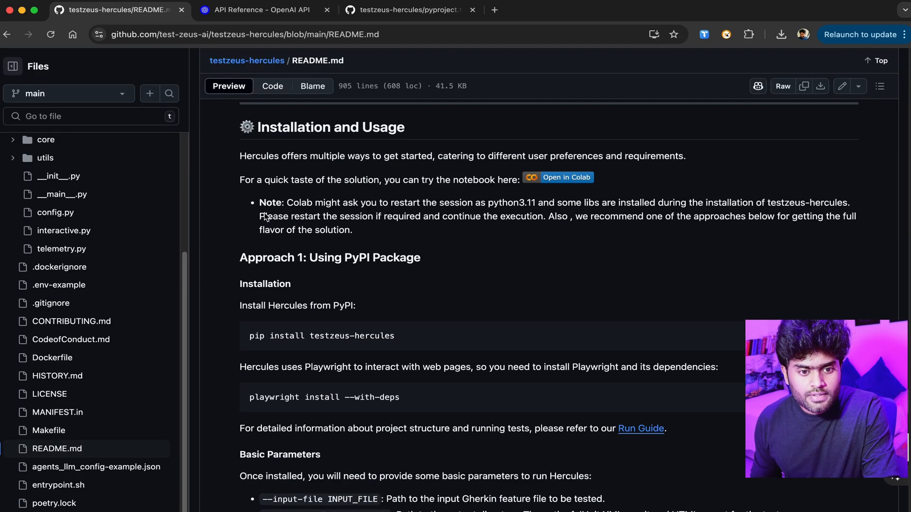
{"action": "mouse_move", "coordinate": [237, 207]}
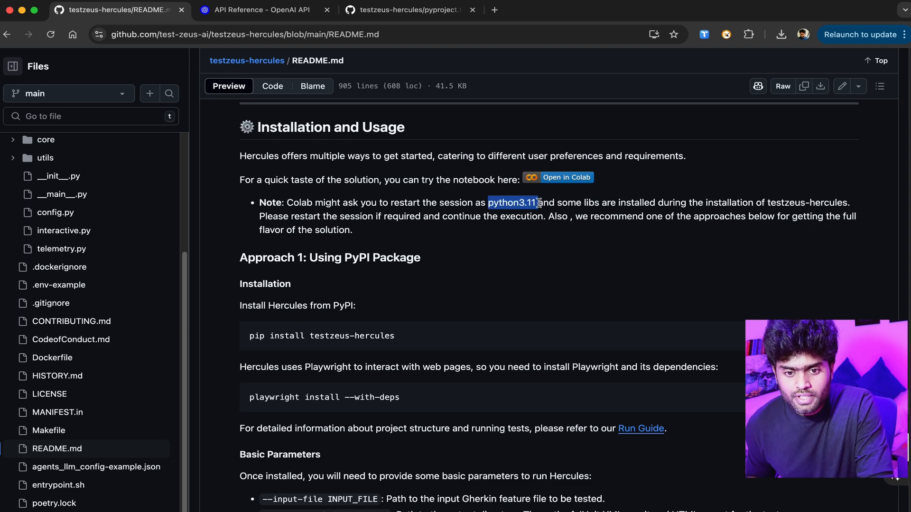
{"action": "mouse_move", "coordinate": [383, 183]}
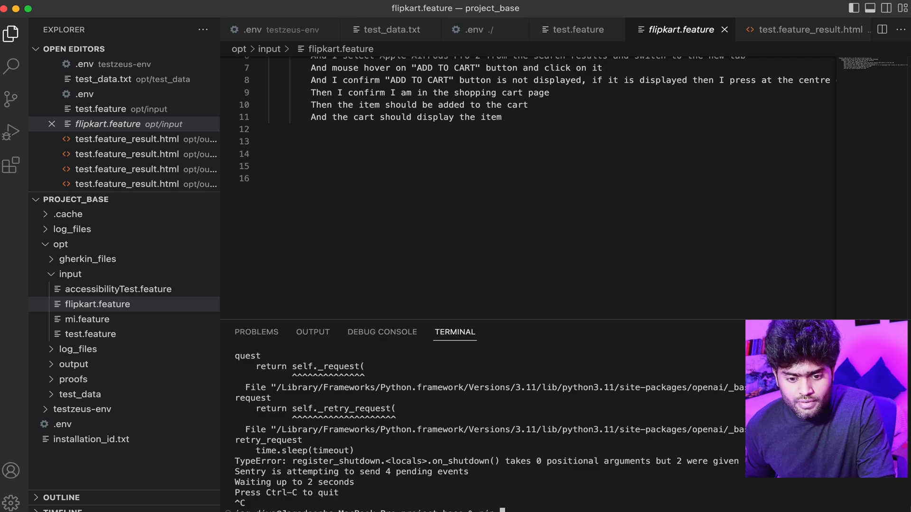
Run python --version in the terminal and confirm it reports Python 3.11.0
{"action": "type", "text": "python --version"}
{"action": "type", "text": "python3 --version"}
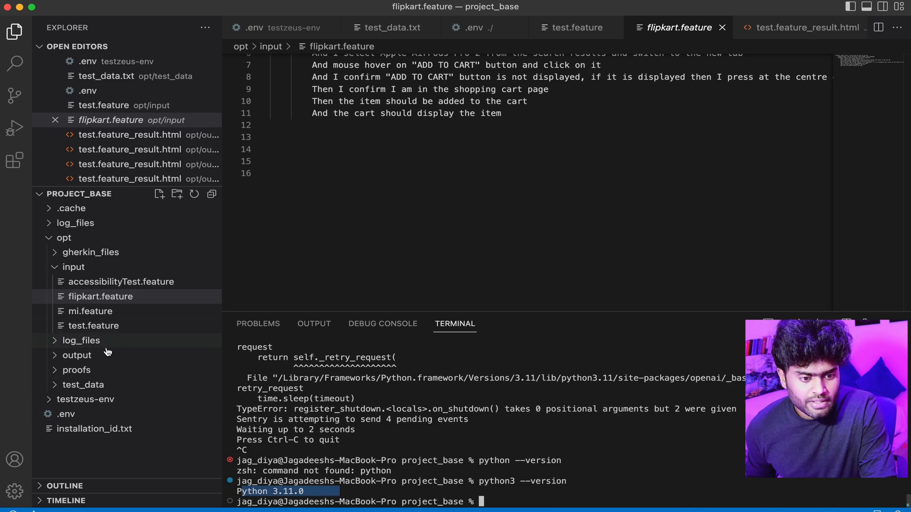
{"action": "left_click", "coordinate": [65, 414]}
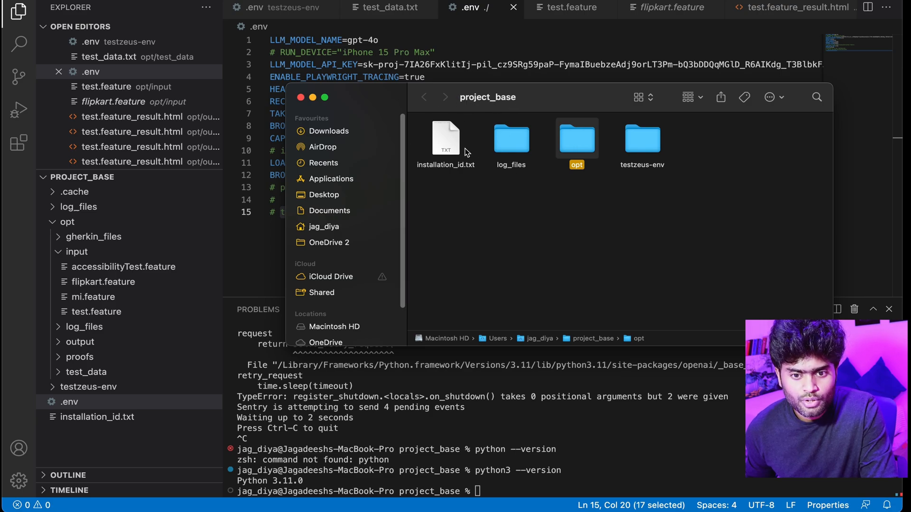
Browse the project's opt folder: its input feature files, then test_data, returning to opt between them
{"action": "double_click", "coordinate": [576, 139]}
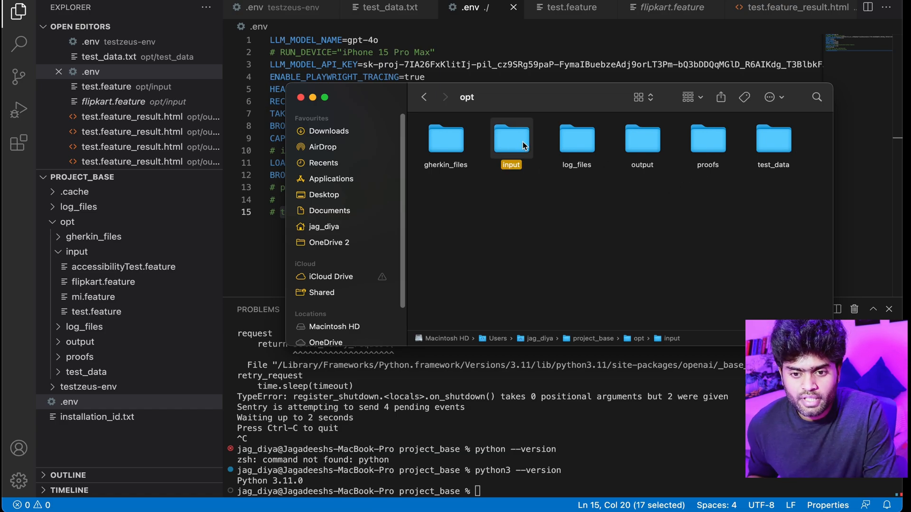
{"action": "double_click", "coordinate": [511, 138]}
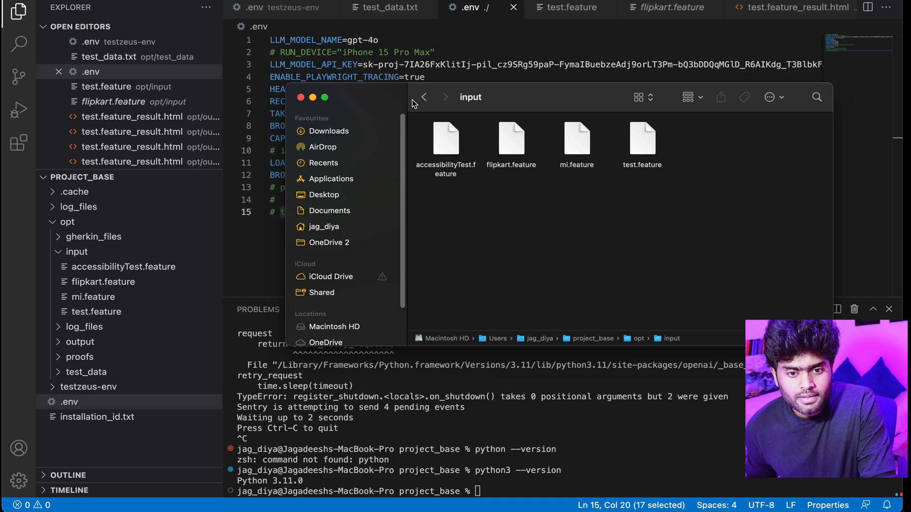
{"action": "left_click", "coordinate": [423, 96]}
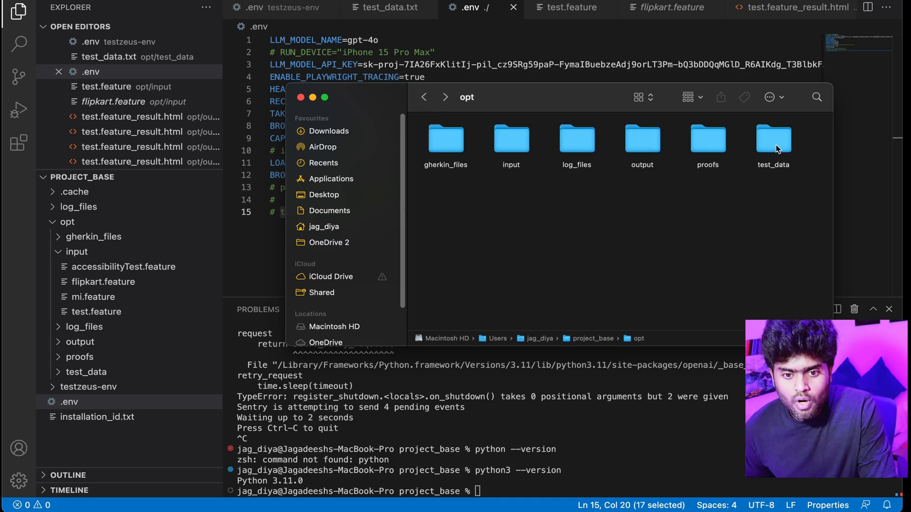
{"action": "double_click", "coordinate": [772, 139]}
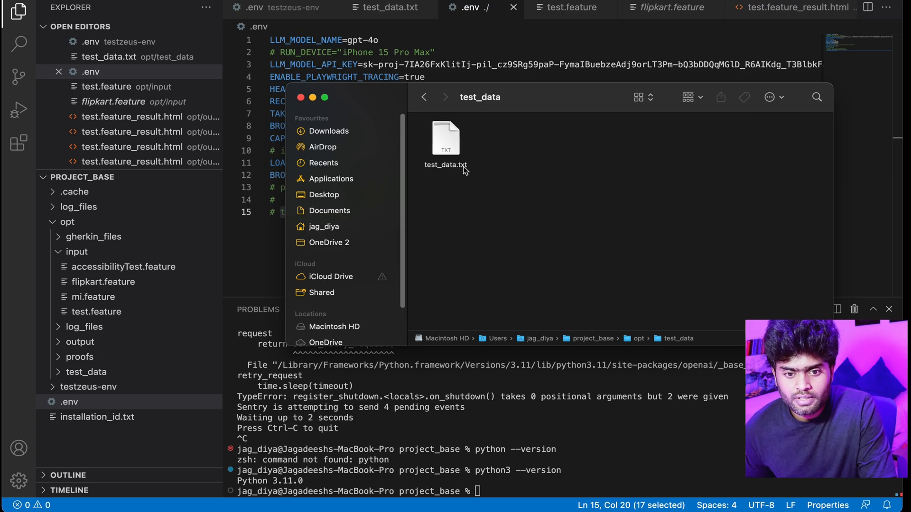
{"action": "mouse_move", "coordinate": [529, 167]}
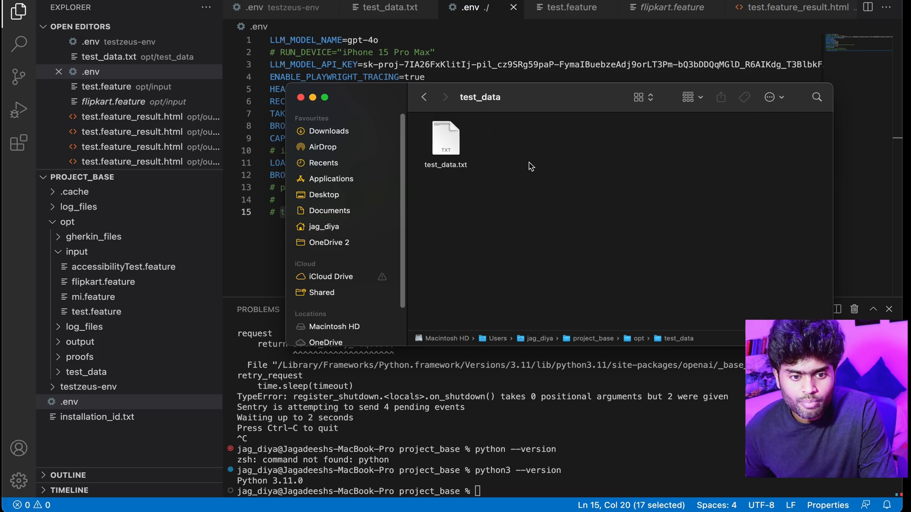
{"action": "left_click", "coordinate": [425, 97]}
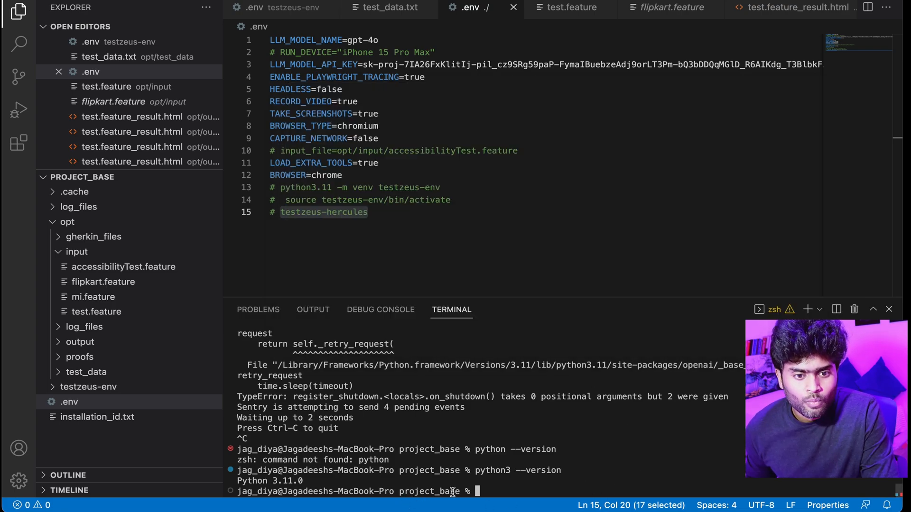
Create the testzeus-env virtual environment with python3.11 -m venv and activate it via source
{"action": "double_click", "coordinate": [429, 490]}
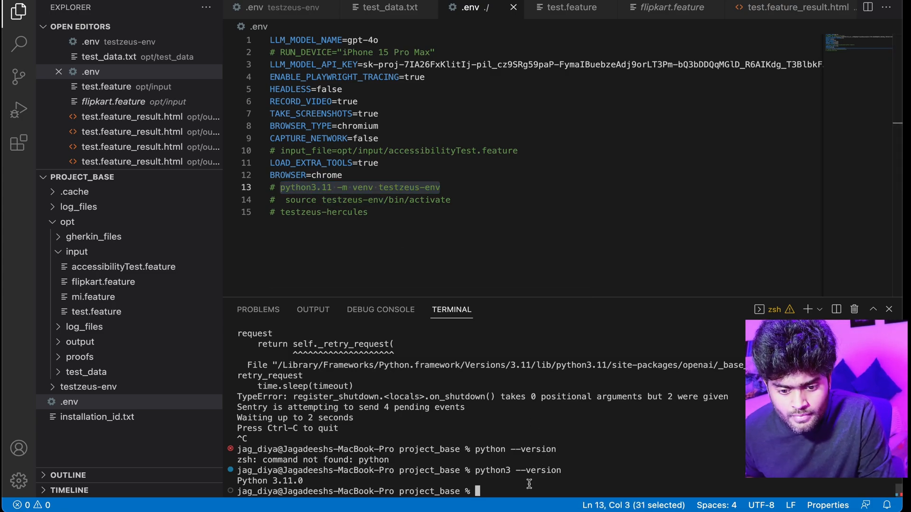
{"action": "type", "text": "python3.11 -m venv testzeus-env"}
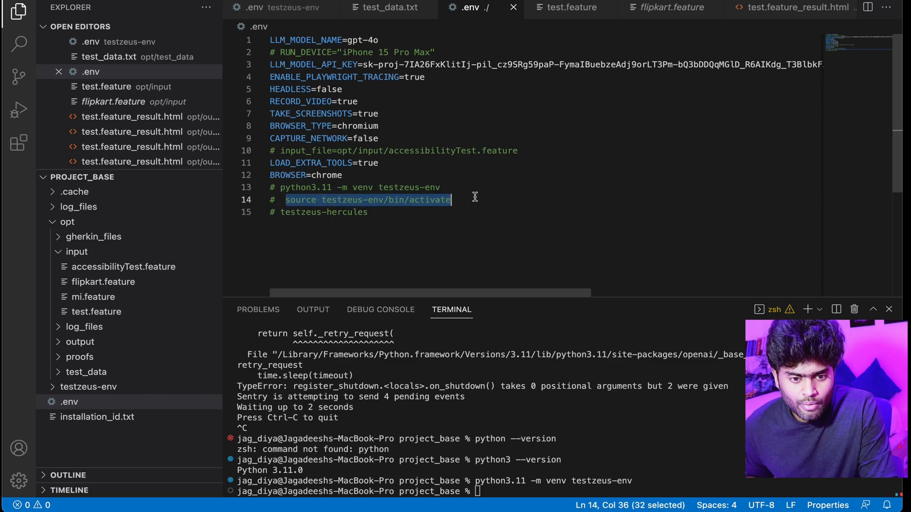
{"action": "type", "text": "source testzeus-env/bin/activate"}
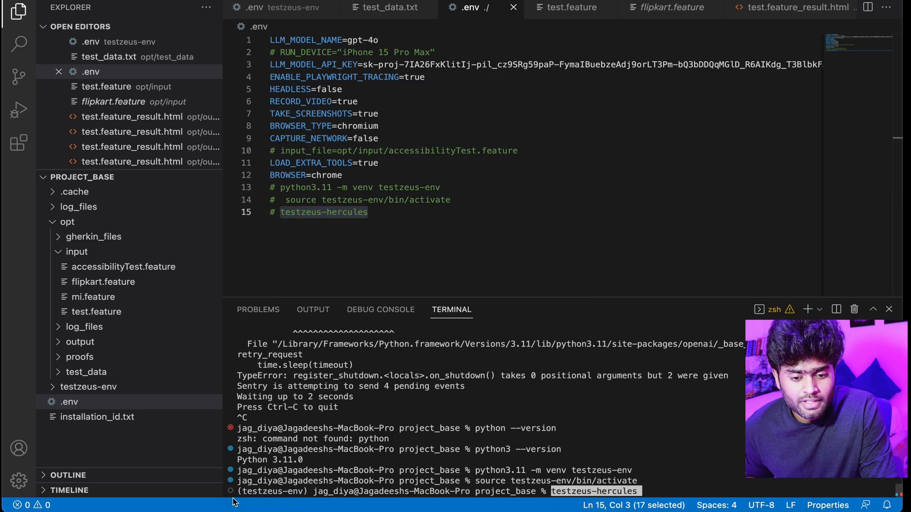
{"action": "mouse_move", "coordinate": [268, 500]}
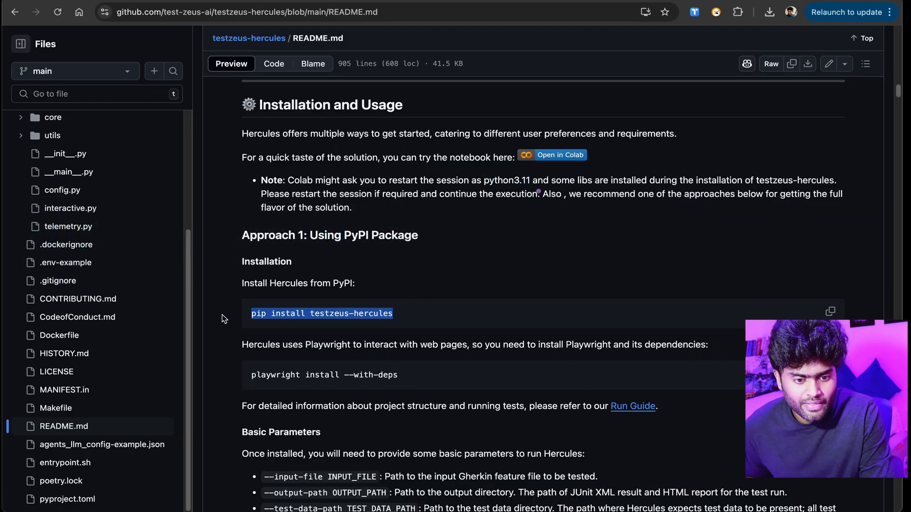
{"action": "mouse_move", "coordinate": [422, 381]}
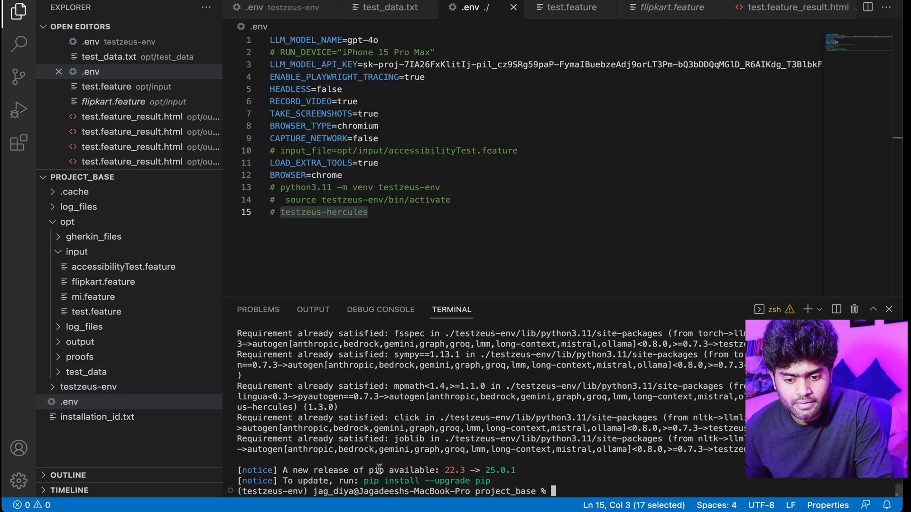
{"action": "mouse_move", "coordinate": [578, 482]}
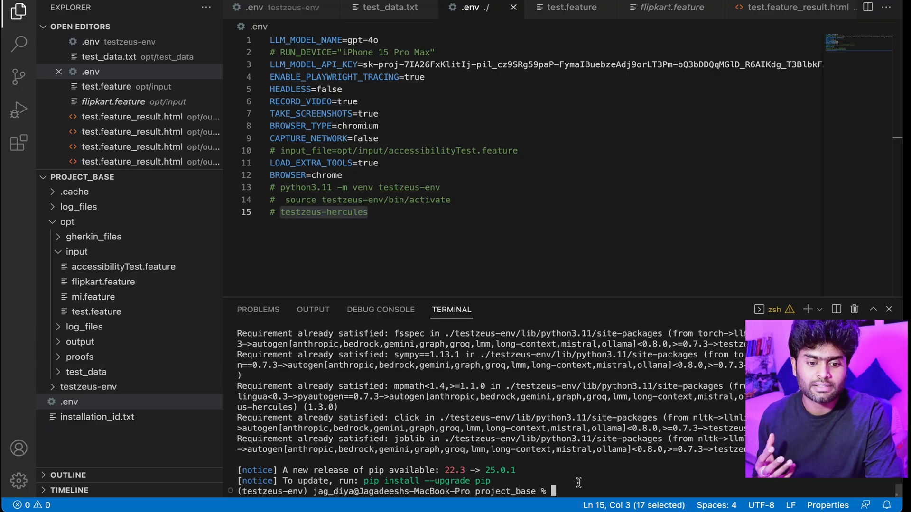
Run playwright install --with-deps in the activated environment and follow its output
{"action": "type", "text": "playwright install --with-deps"}
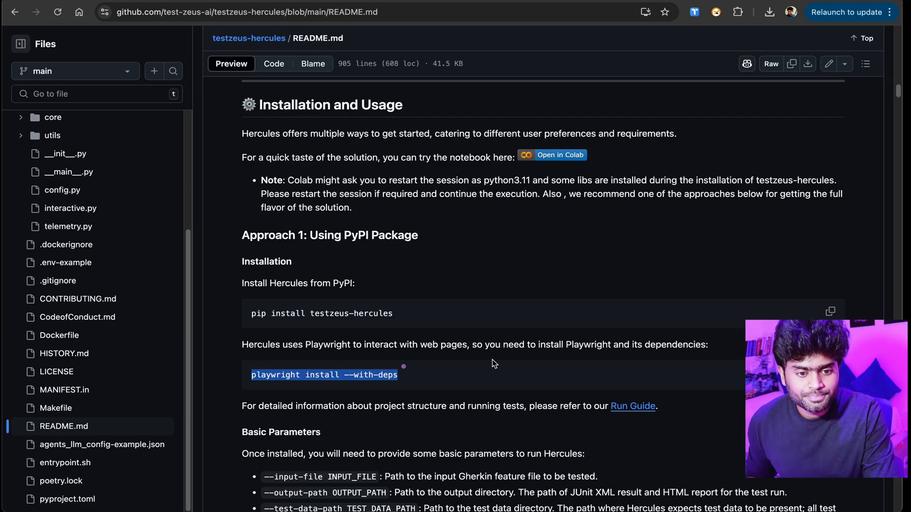
{"action": "scroll", "scroll_direction": "down", "scroll_amount": 3}
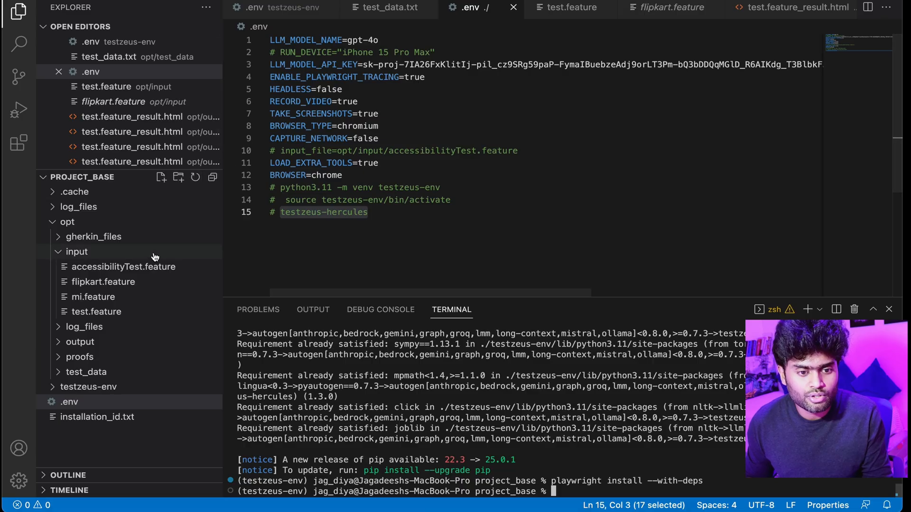
{"action": "mouse_move", "coordinate": [115, 279]}
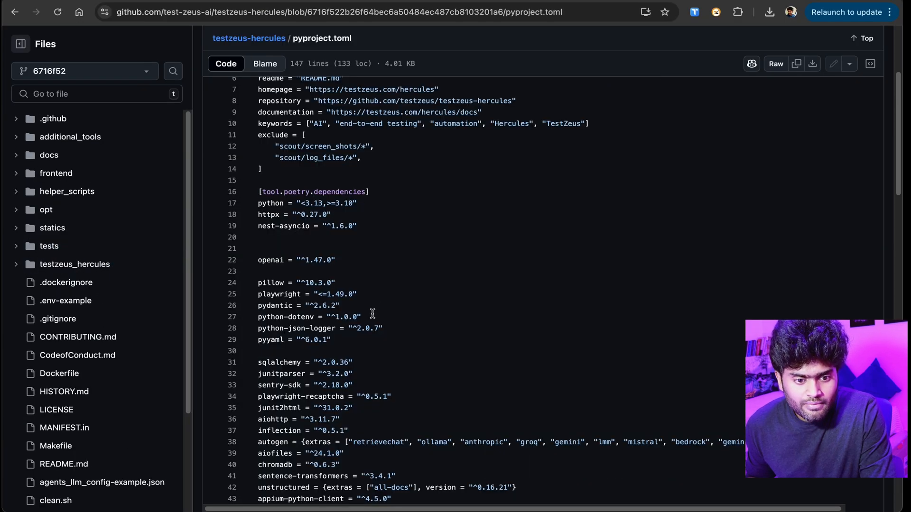
Scroll pyproject.toml to the openai dependency and show its single reference on line 22
{"action": "scroll", "scroll_direction": "down", "scroll_amount": 3}
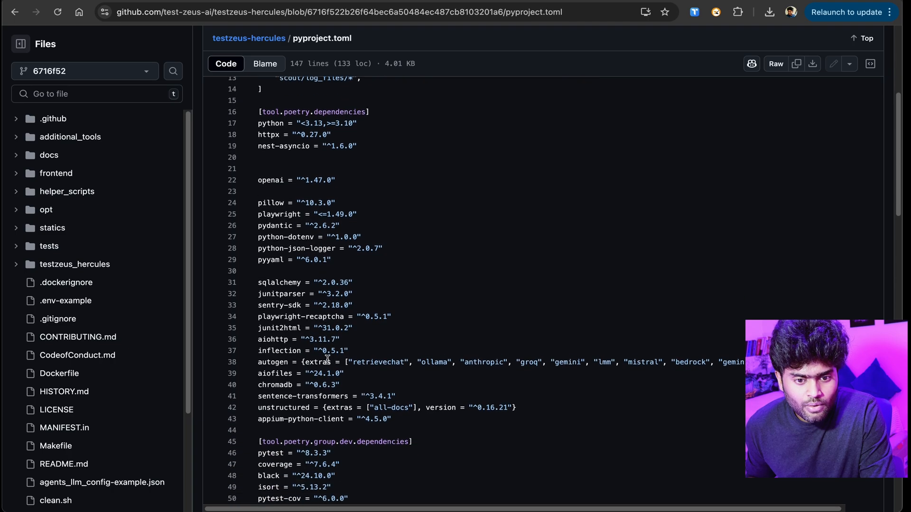
{"action": "scroll", "scroll_direction": "down", "scroll_amount": 3}
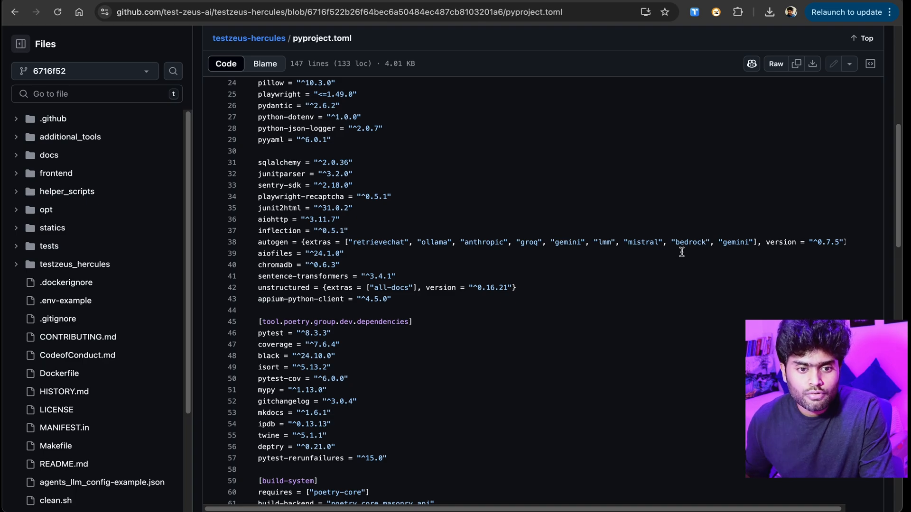
{"action": "scroll", "scroll_direction": "down", "scroll_amount": 3}
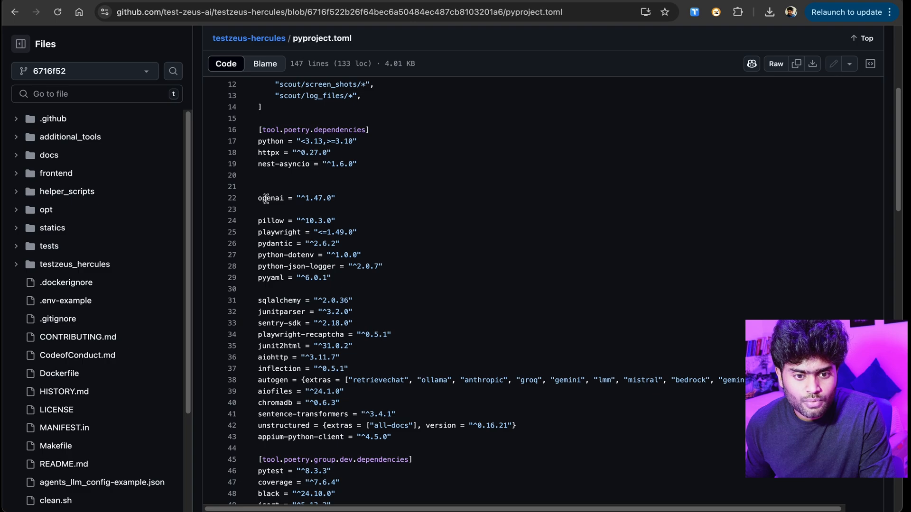
{"action": "left_click", "coordinate": [270, 198]}
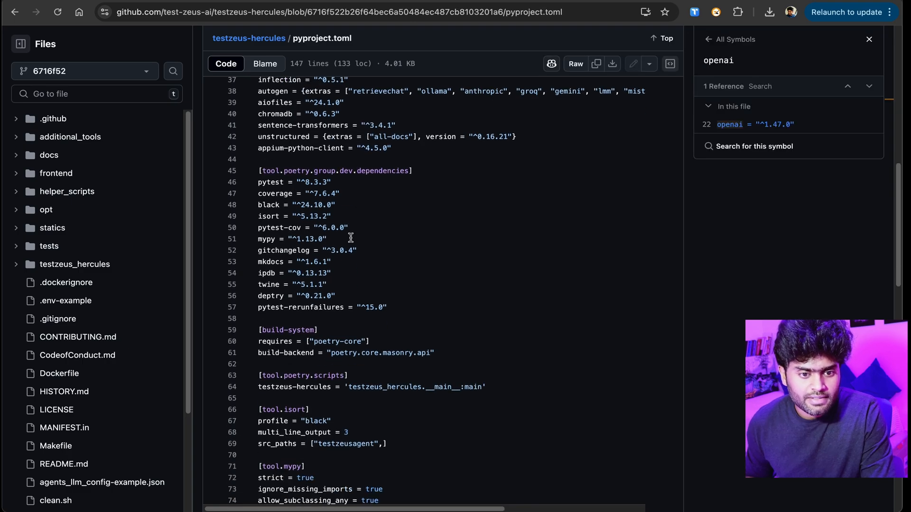
Switch over to the OpenAI API reference documentation on authentication and API keys
{"action": "scroll", "scroll_direction": "down", "scroll_amount": 3}
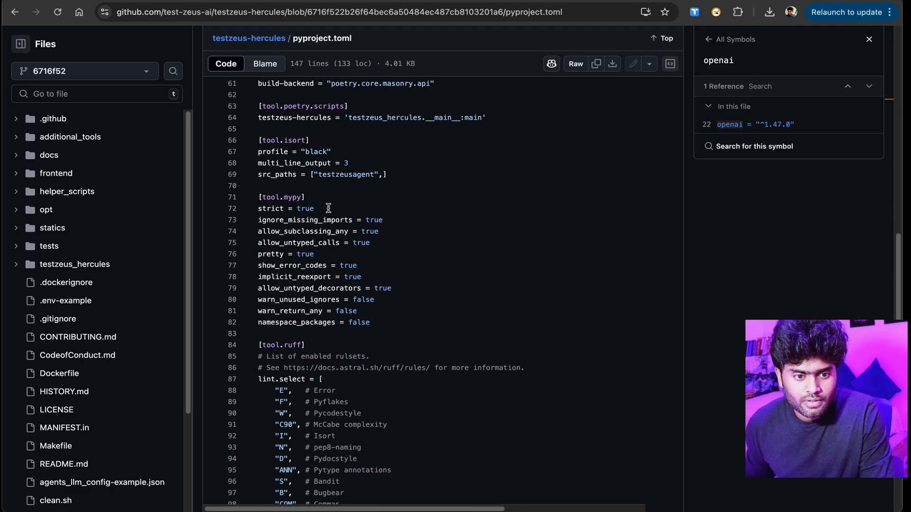
{"action": "left_click", "coordinate": [729, 124]}
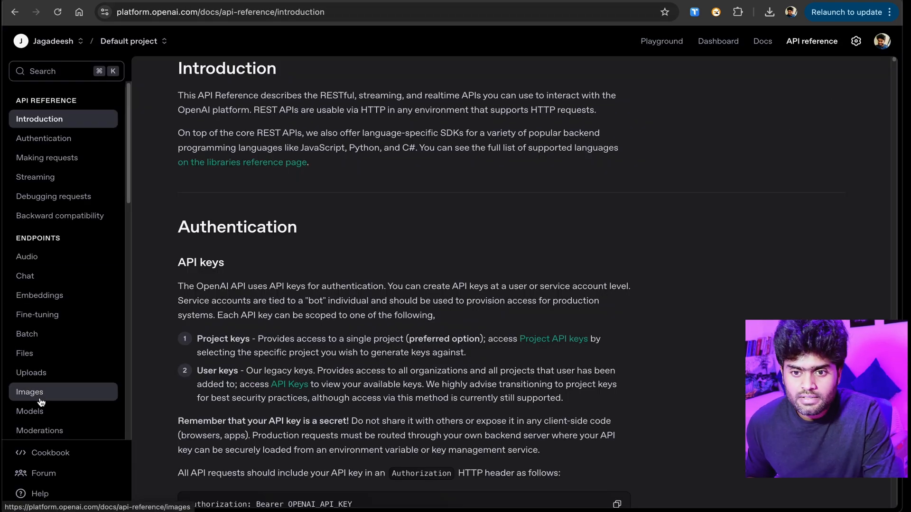
{"action": "mouse_move", "coordinate": [728, 55]}
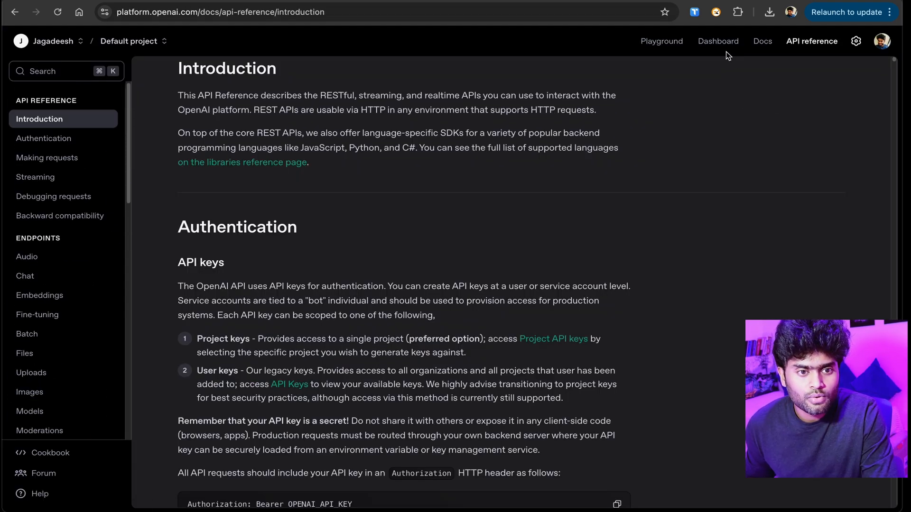
From the OpenAI Platform dashboard, review the project's API keys and its Usage page
{"action": "left_click", "coordinate": [718, 40]}
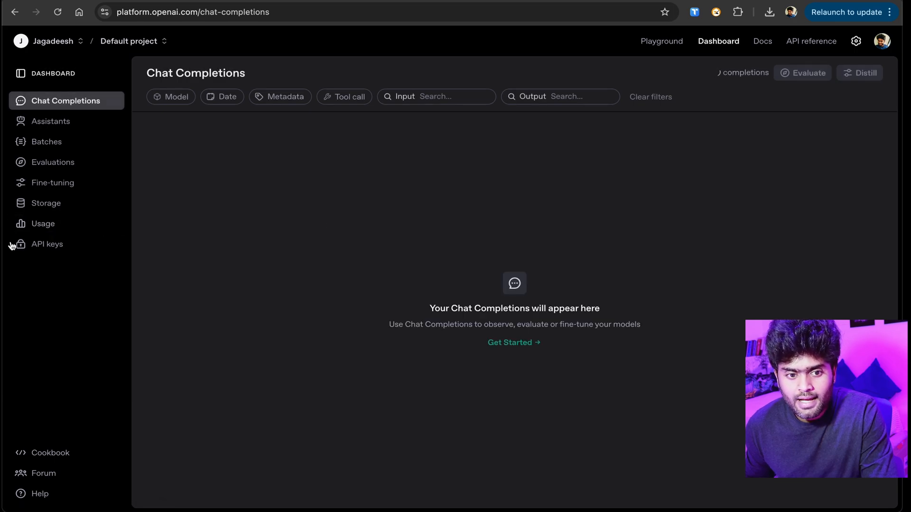
{"action": "left_click", "coordinate": [46, 244]}
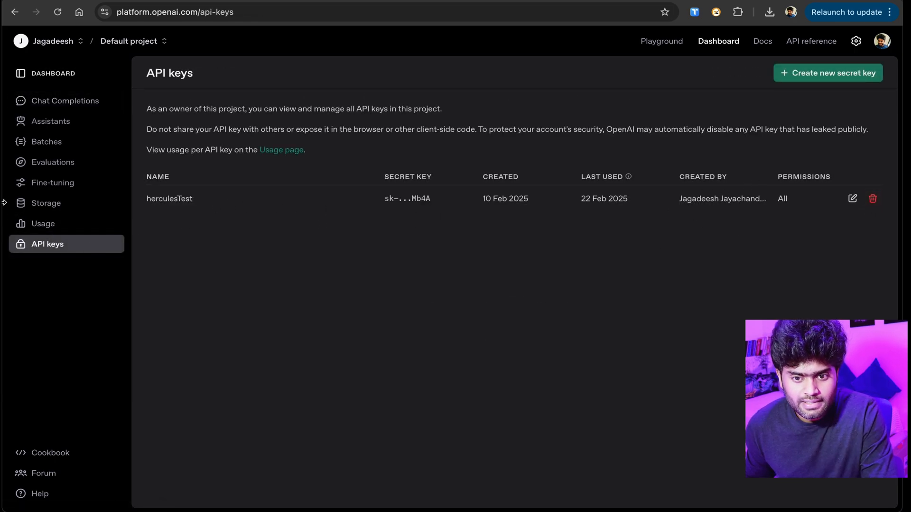
{"action": "left_click", "coordinate": [43, 224]}
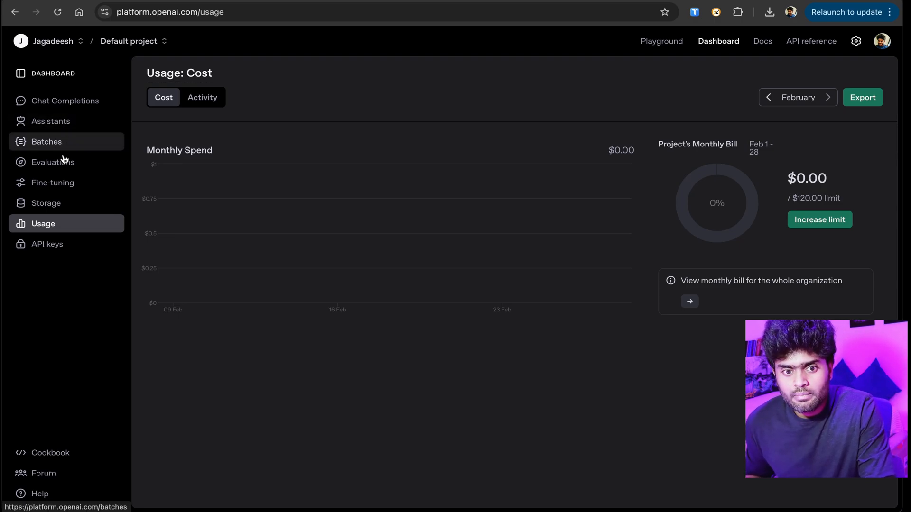
{"action": "left_click", "coordinate": [47, 243]}
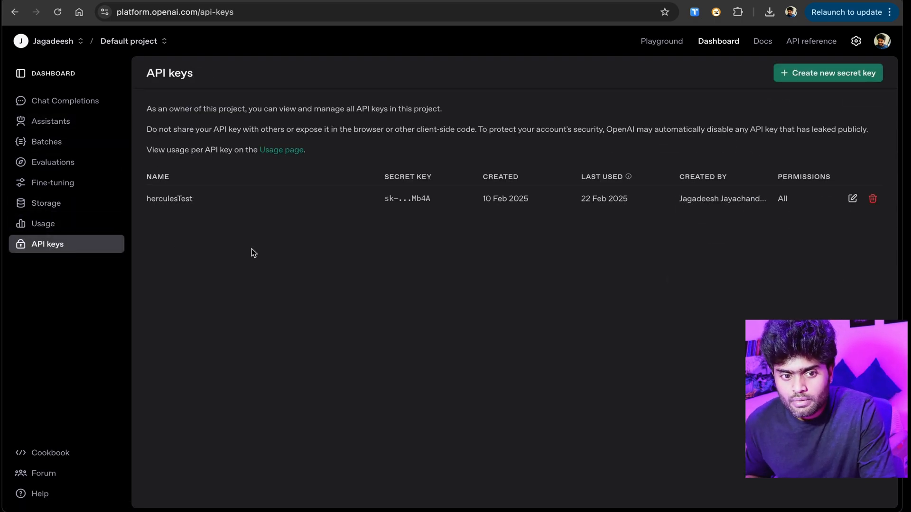
{"action": "mouse_move", "coordinate": [66, 100]}
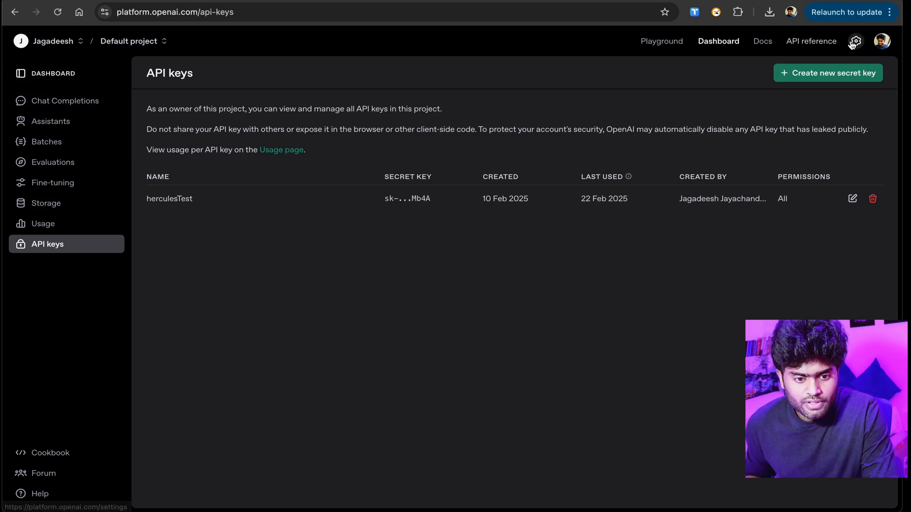
Open the organization's billing overview showing the $3.16 credit balance
{"action": "left_click", "coordinate": [855, 40]}
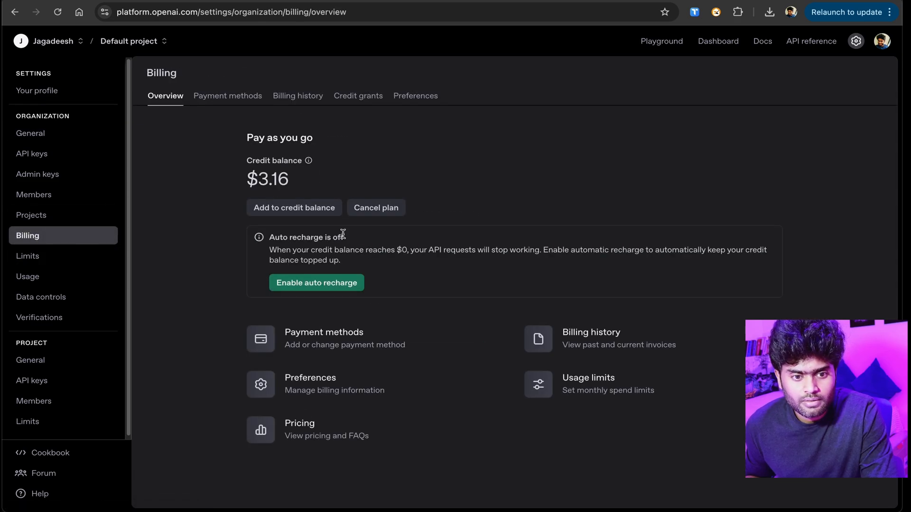
{"action": "double_click", "coordinate": [268, 179]}
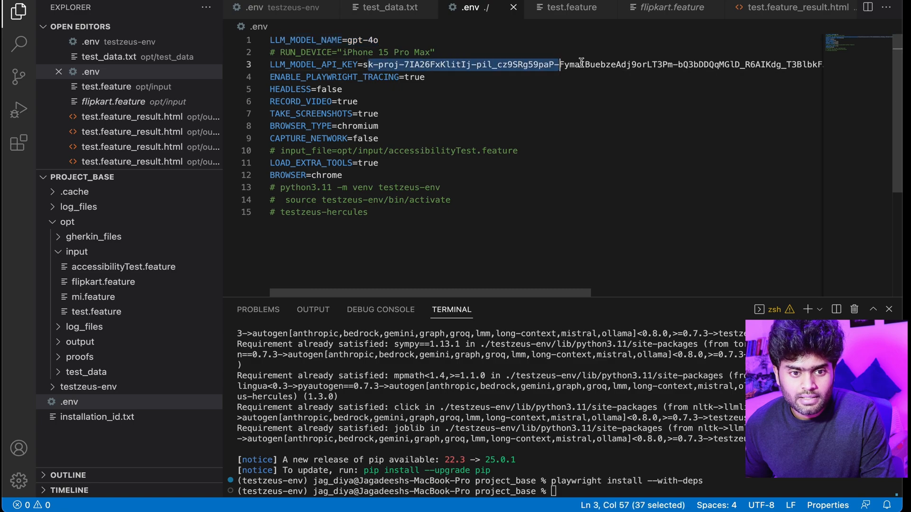
{"action": "left_click_drag", "start_coordinate": [558, 64], "coordinate": [819, 63]}
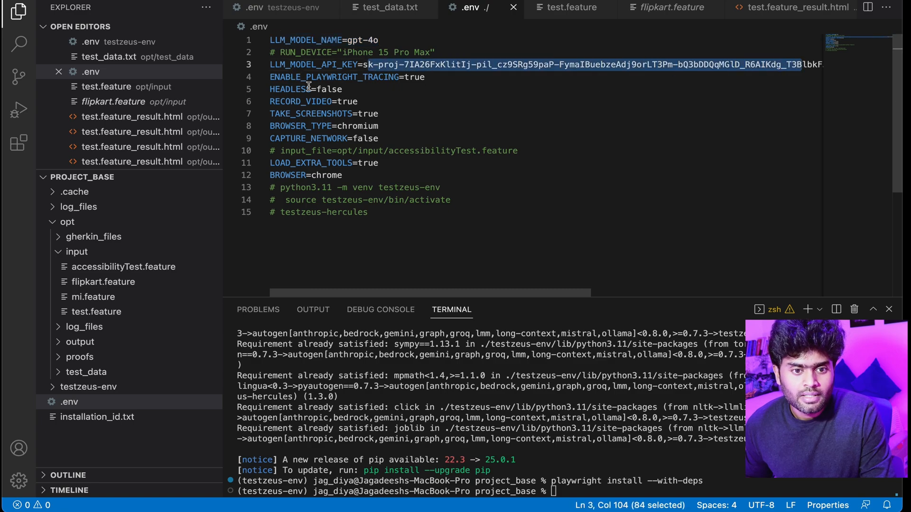
{"action": "double_click", "coordinate": [329, 90]}
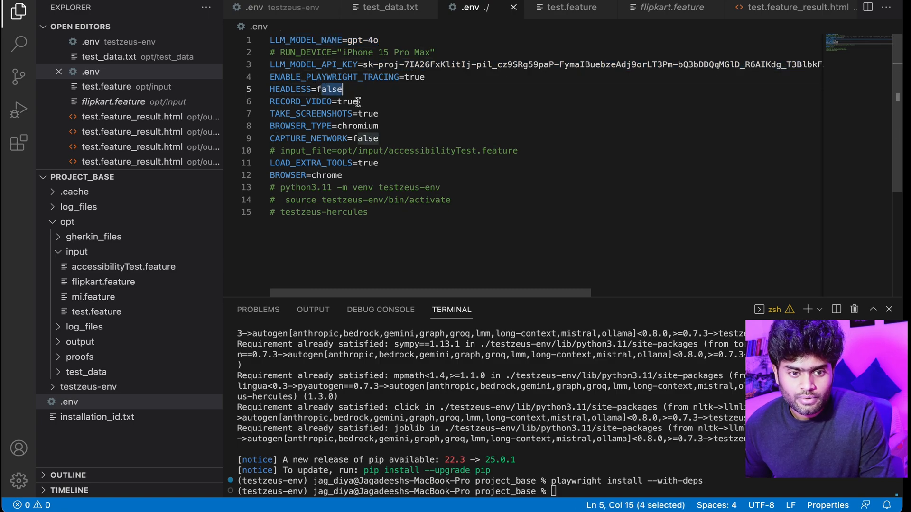
{"action": "double_click", "coordinate": [369, 112]}
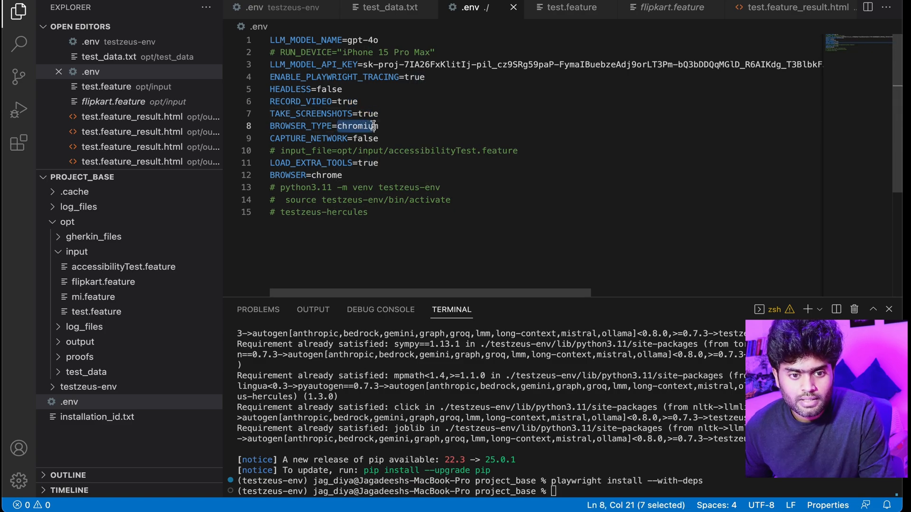
{"action": "left_click", "coordinate": [429, 76]}
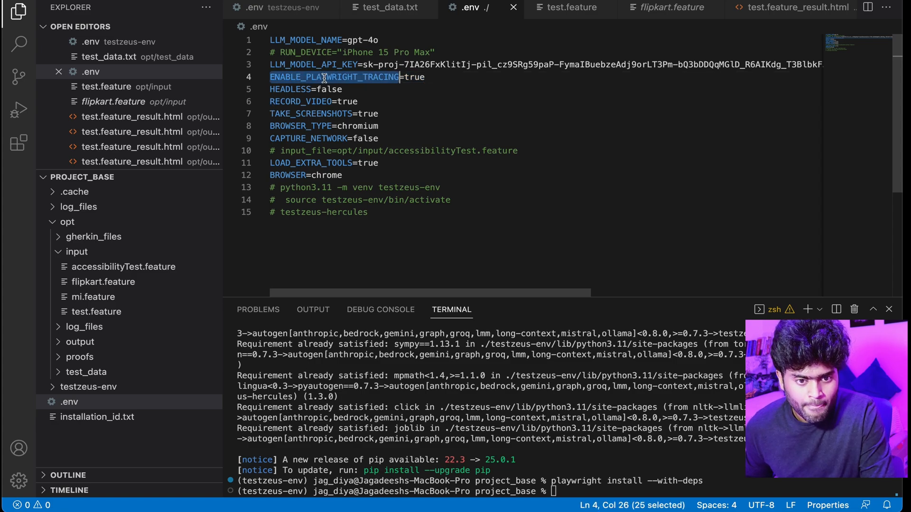
{"action": "mouse_move", "coordinate": [591, 453]}
{"action": "type", "text": "playwright install --with-deps"}
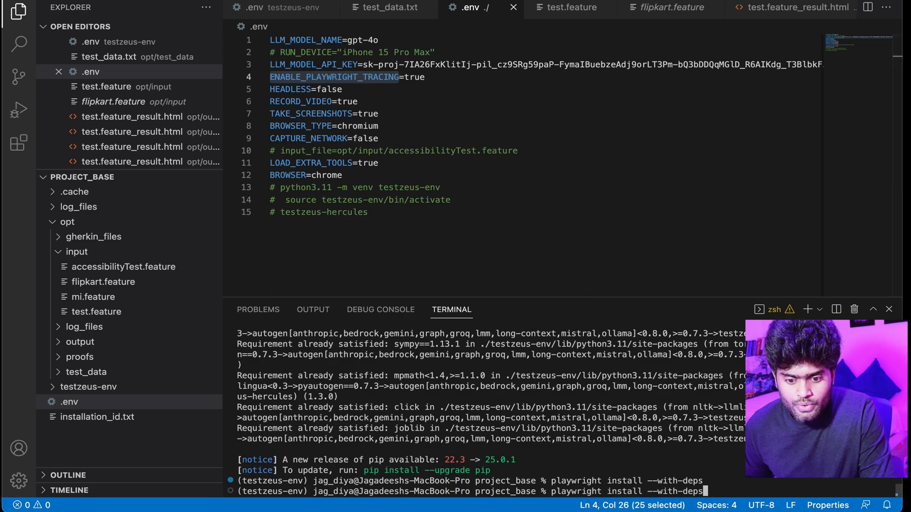
Enter testzeus-hercules --input-file opt/input/flipkart.feature and highlight the AirPods Pro 2 search and ADD TO CART steps
{"action": "type", "text": "testzeus-hercules --input-file opt/input/flipkart.feature"}
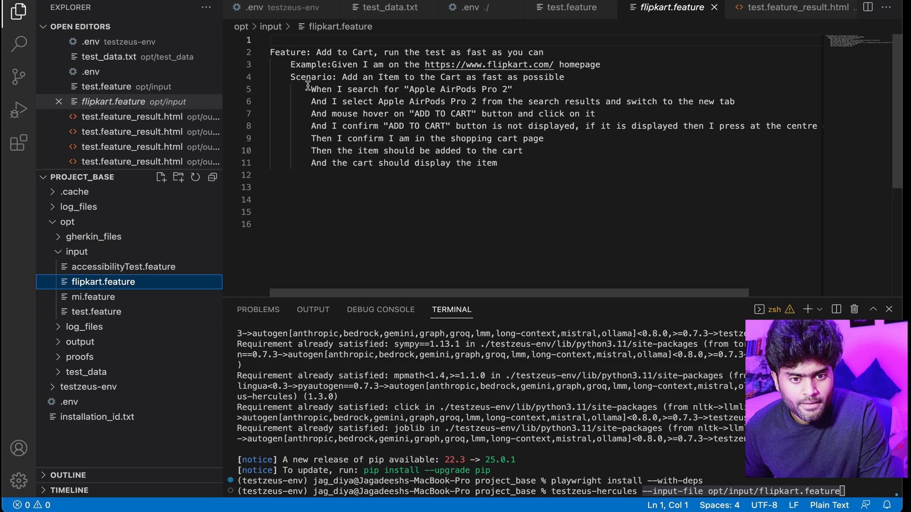
{"action": "left_click_drag", "start_coordinate": [312, 89], "coordinate": [513, 89]}
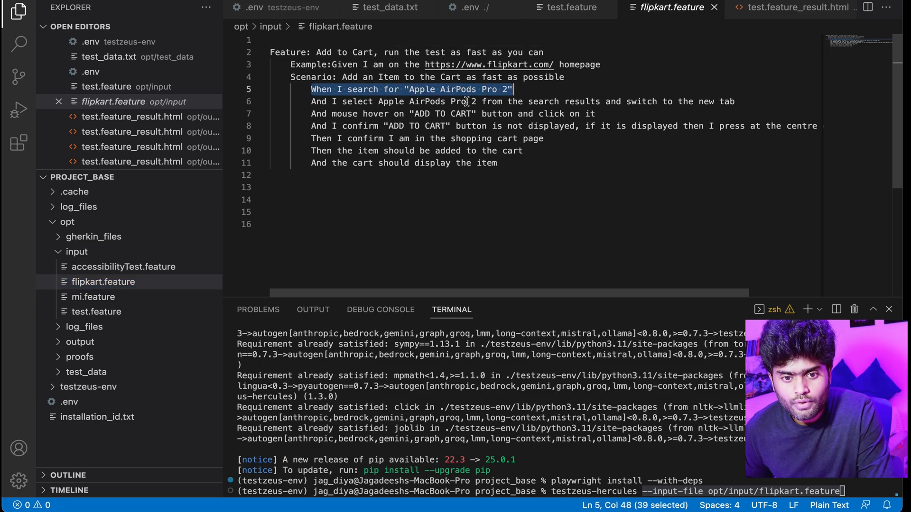
{"action": "mouse_move", "coordinate": [407, 102]}
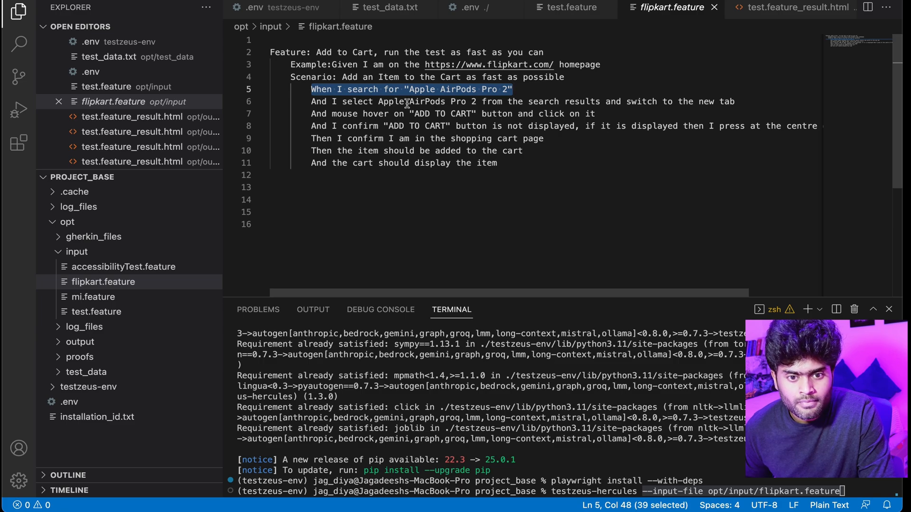
{"action": "left_click_drag", "start_coordinate": [405, 102], "coordinate": [476, 102]}
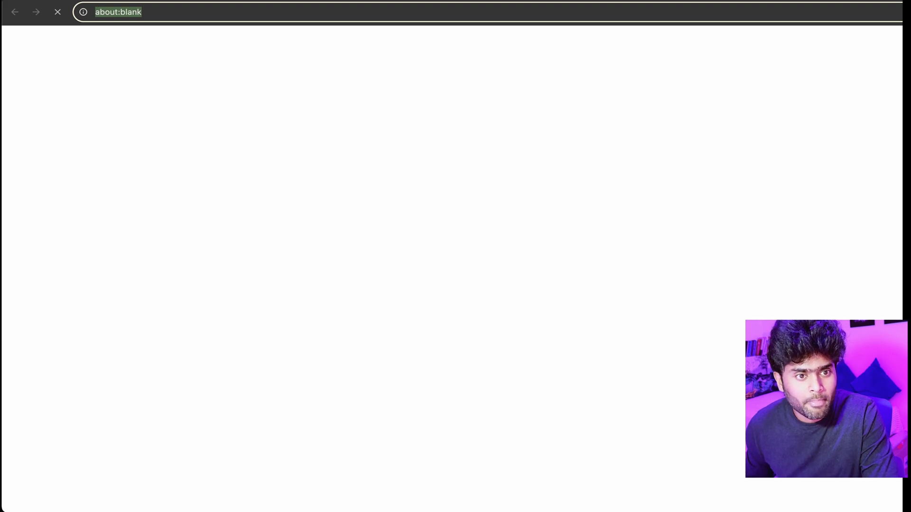
Let the agent load flipkart.com and search Apple AirPods Pro 2, scrolling its 465 results
{"action": "type", "text": "flipkart.com"}
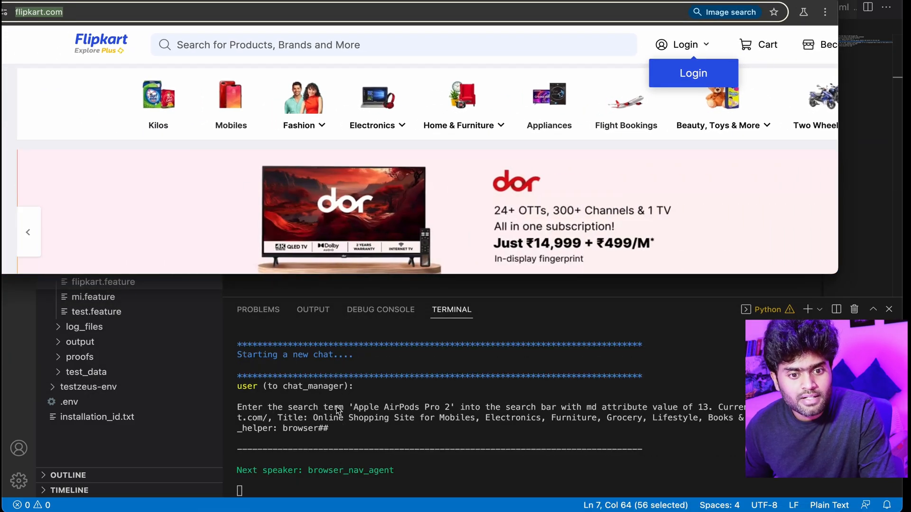
{"action": "type", "text": "Apple AirPods Pro 2"}
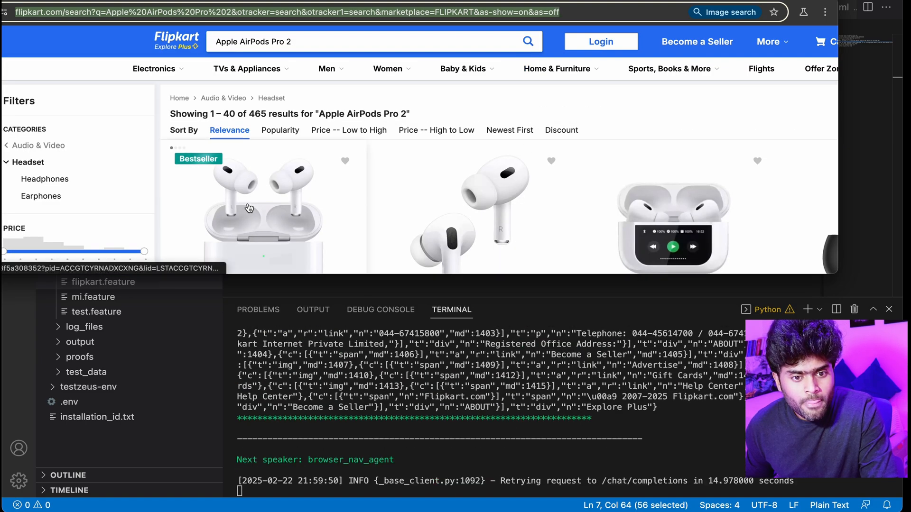
{"action": "scroll", "scroll_direction": "down", "scroll_amount": 3}
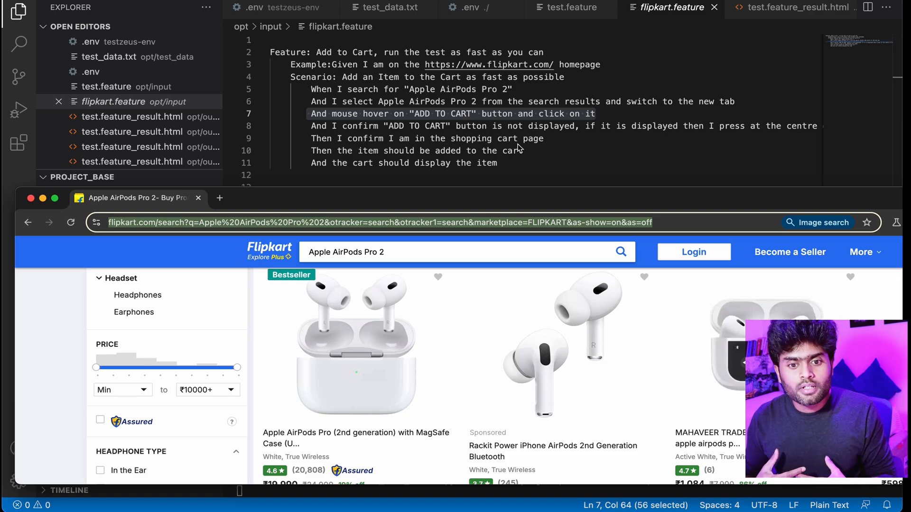
{"action": "mouse_move", "coordinate": [496, 199]}
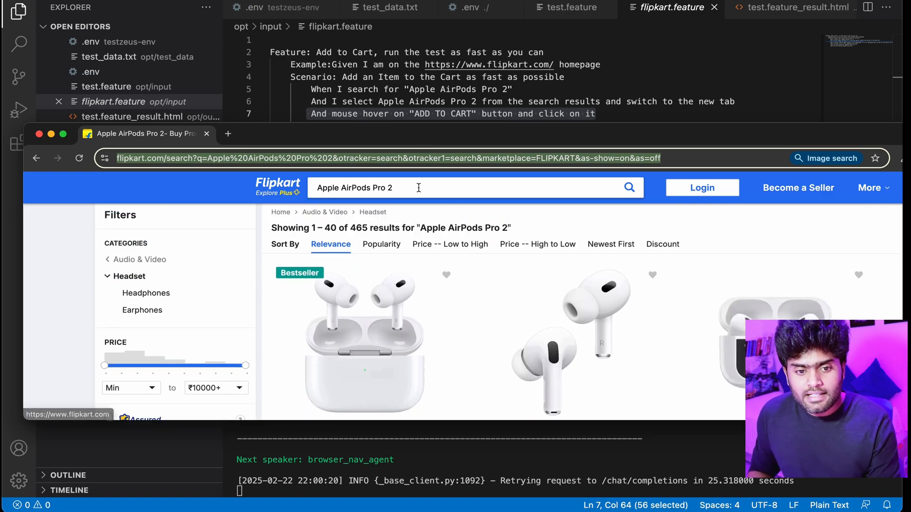
{"action": "scroll", "scroll_direction": "down", "scroll_amount": 3}
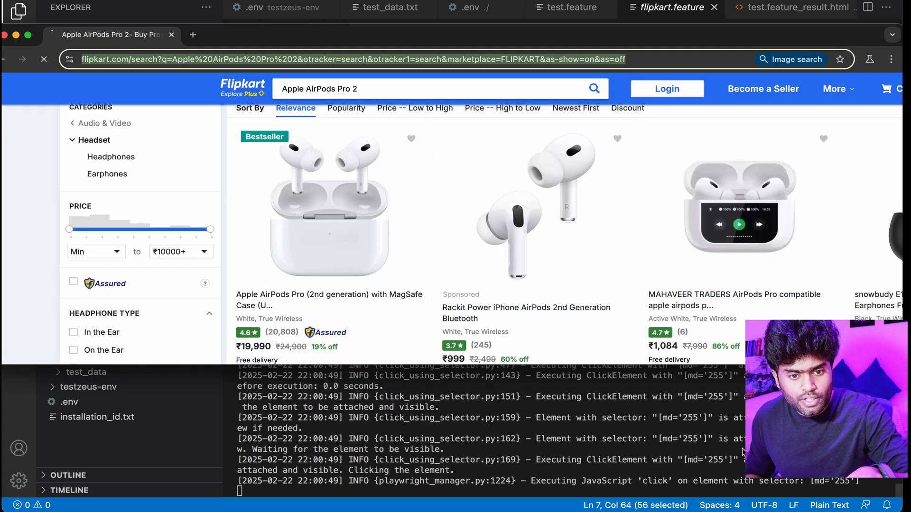
View the Bestseller AirPods Pro (2nd gen) listing down to its Add to Cart and Buy Now area
{"action": "left_click", "coordinate": [329, 208]}
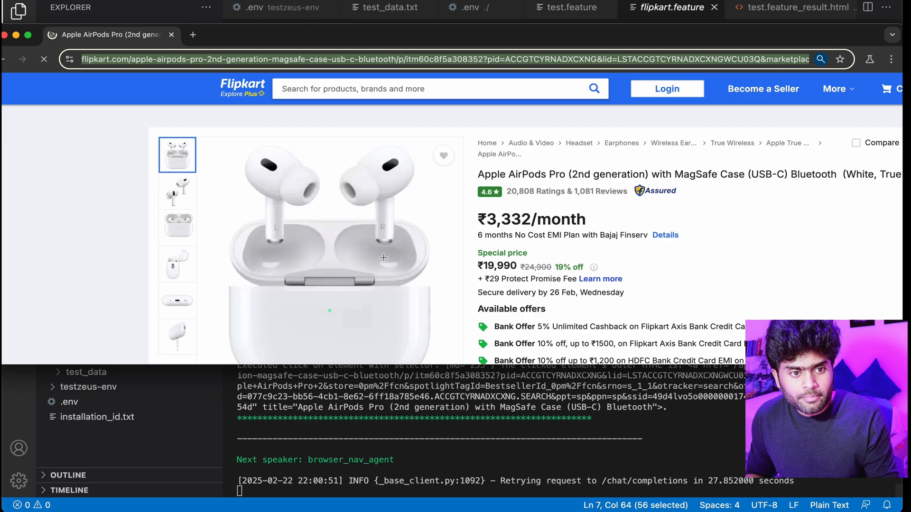
{"action": "scroll", "scroll_direction": "down", "scroll_amount": 3}
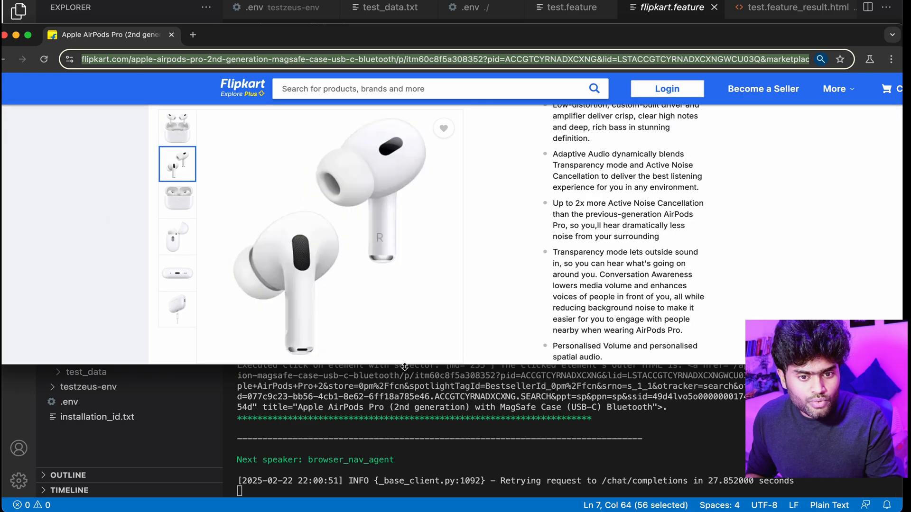
{"action": "scroll", "scroll_direction": "down", "scroll_amount": 3}
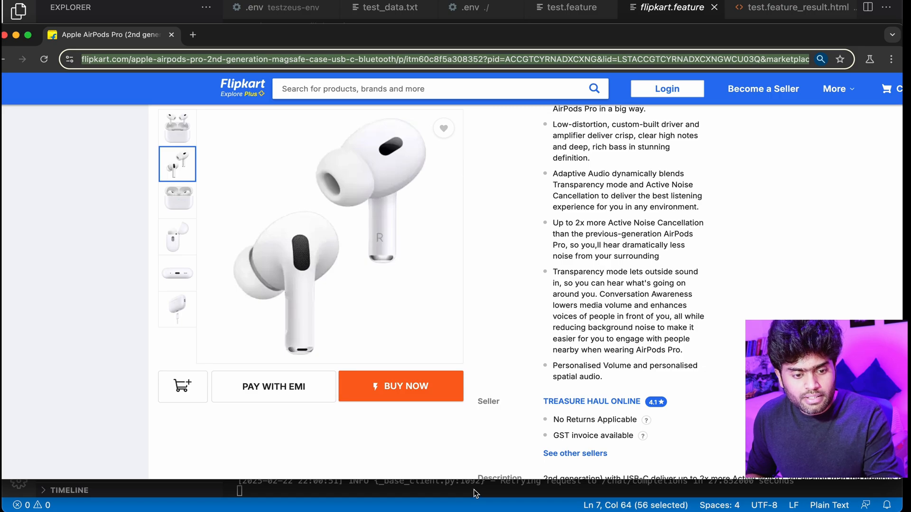
{"action": "mouse_move", "coordinate": [54, 235]}
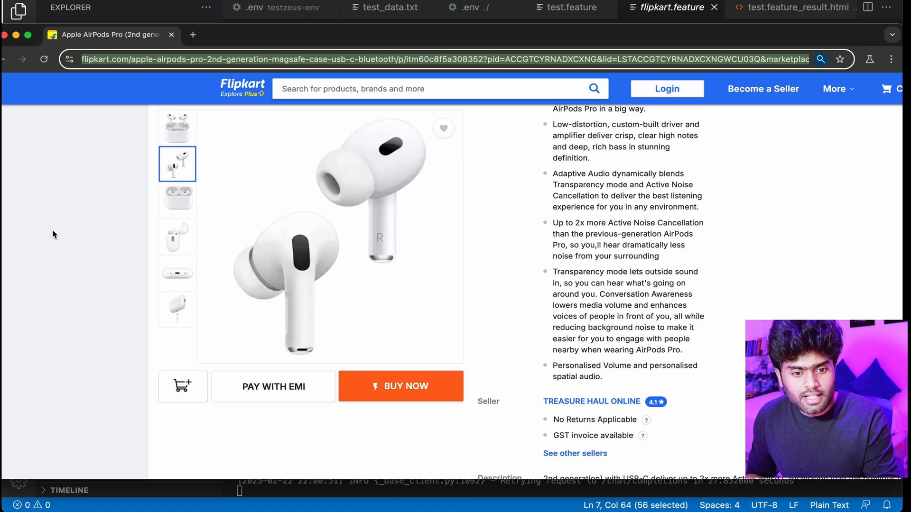
{"action": "left_click", "coordinate": [178, 237]}
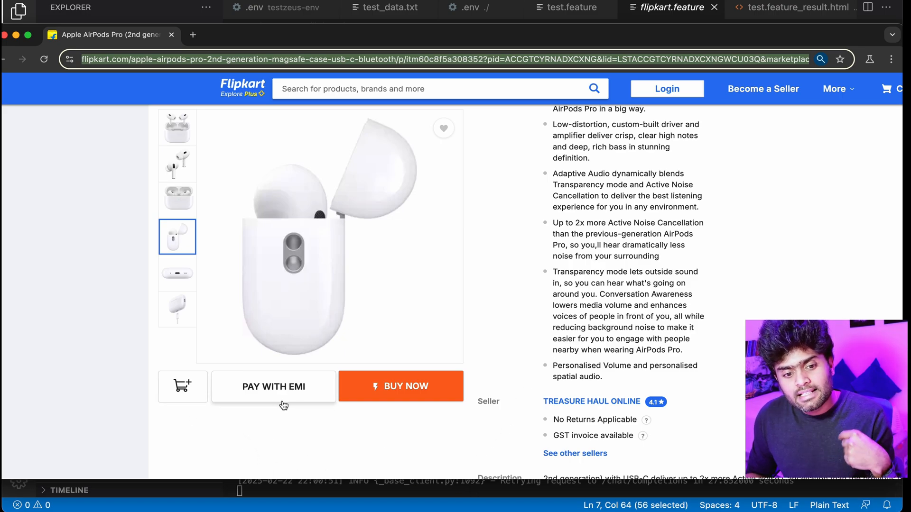
{"action": "mouse_move", "coordinate": [349, 447]}
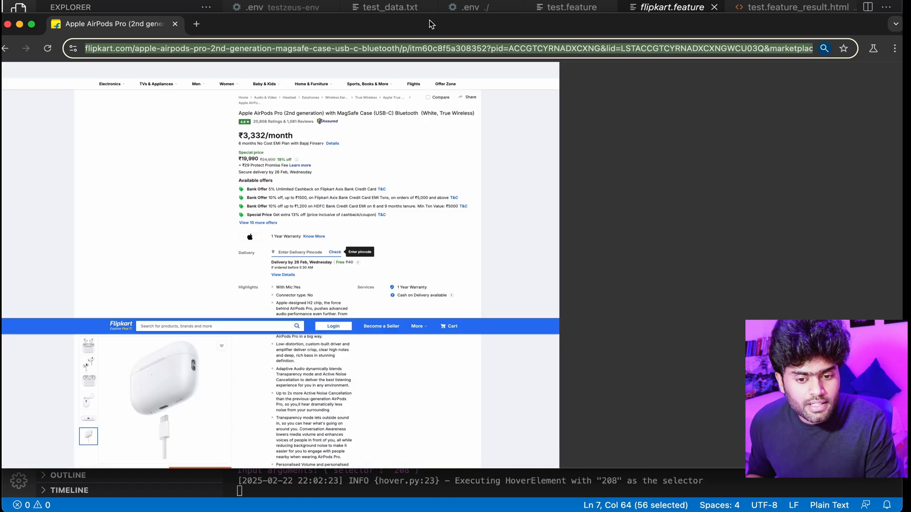
{"action": "scroll", "scroll_direction": "down", "scroll_amount": 3}
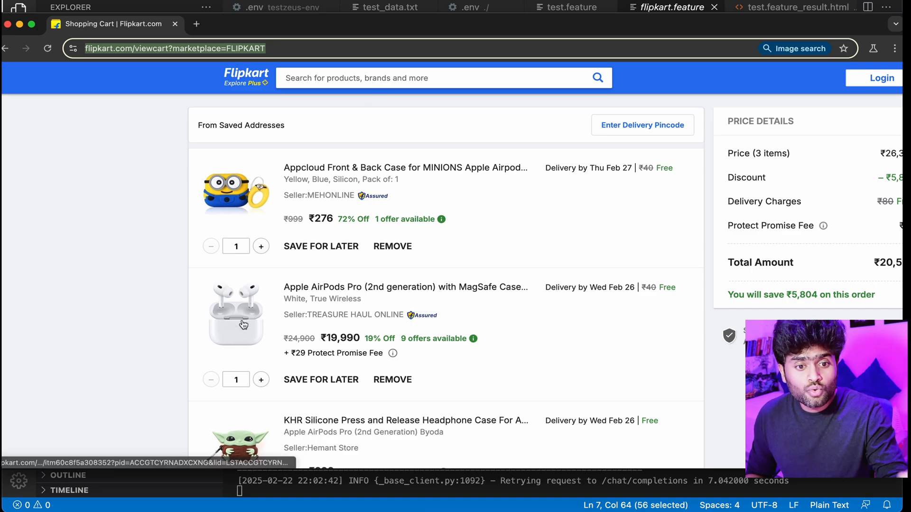
{"action": "scroll", "scroll_direction": "down", "scroll_amount": 3}
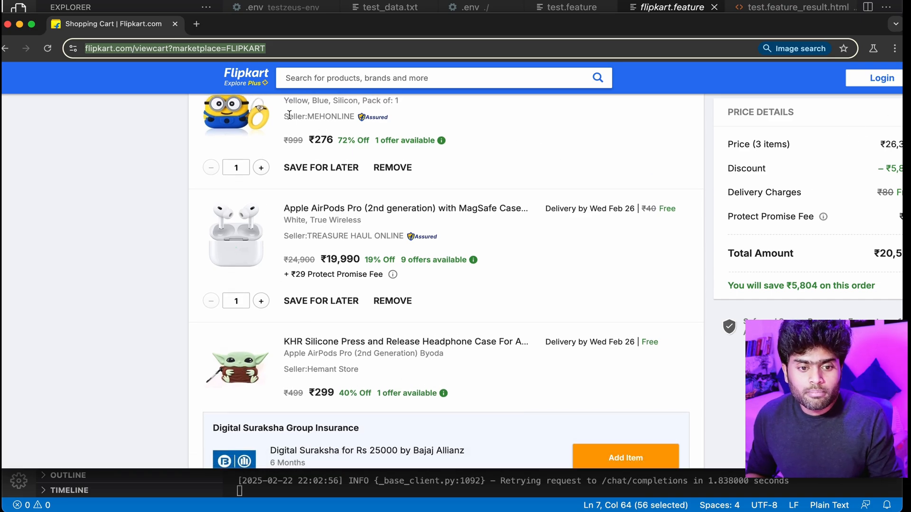
{"action": "mouse_move", "coordinate": [393, 356]}
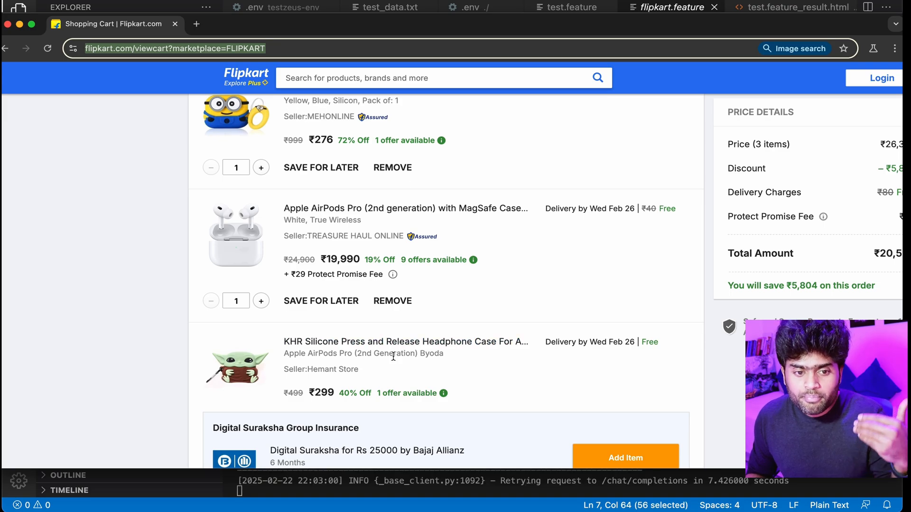
{"action": "mouse_move", "coordinate": [547, 271]}
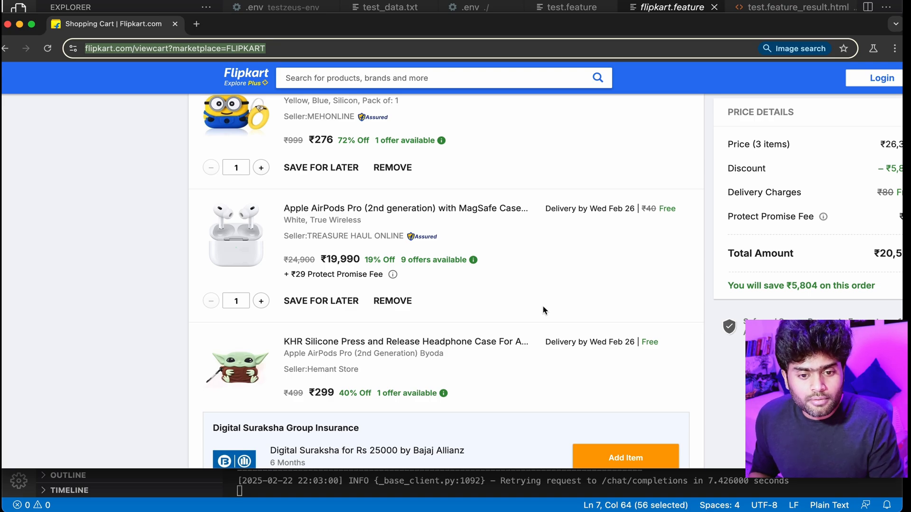
{"action": "mouse_move", "coordinate": [401, 259]}
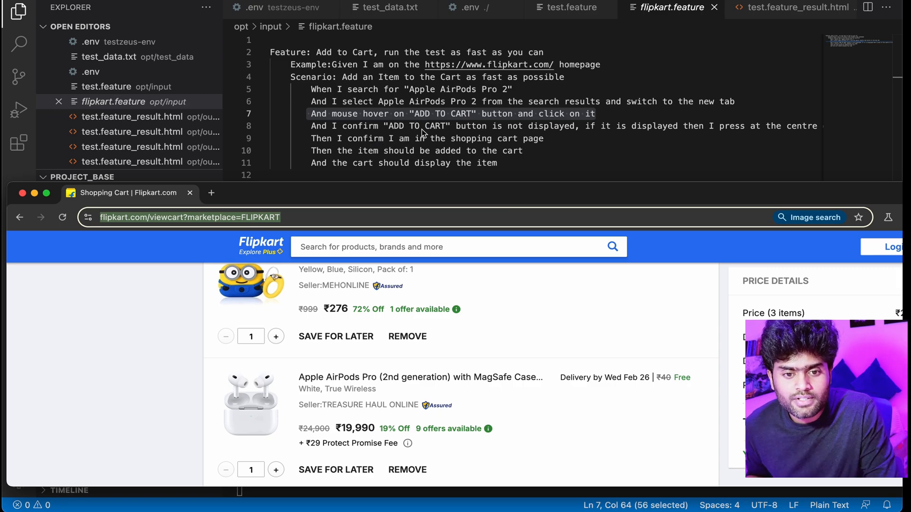
{"action": "mouse_move", "coordinate": [391, 145]}
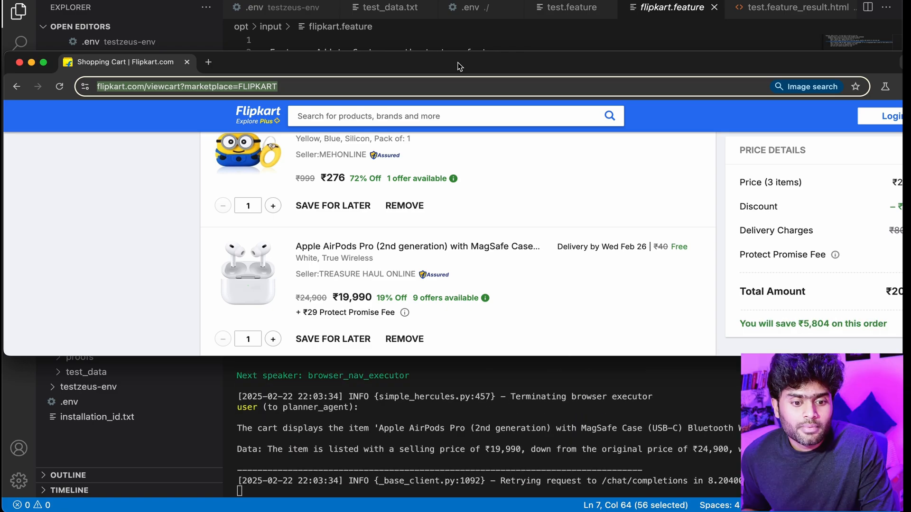
{"action": "mouse_move", "coordinate": [421, 457]}
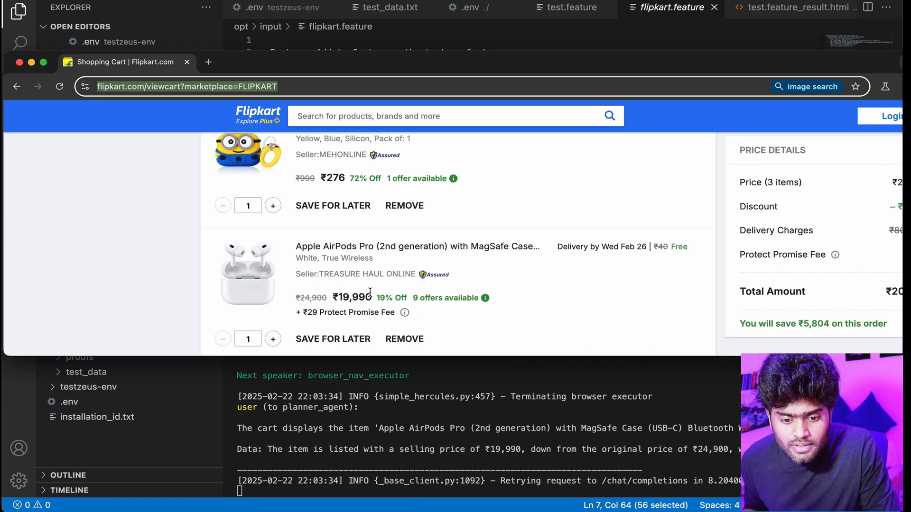
{"action": "mouse_move", "coordinate": [663, 432]}
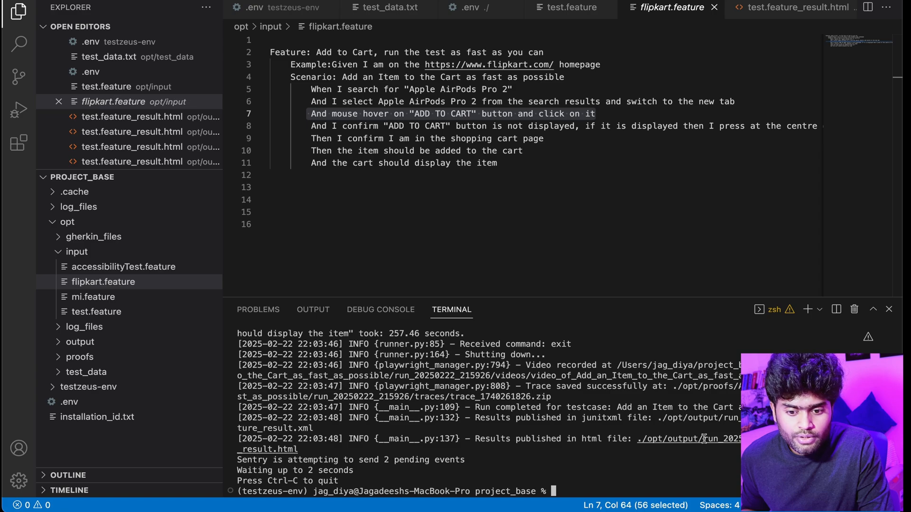
{"action": "mouse_move", "coordinate": [697, 440]}
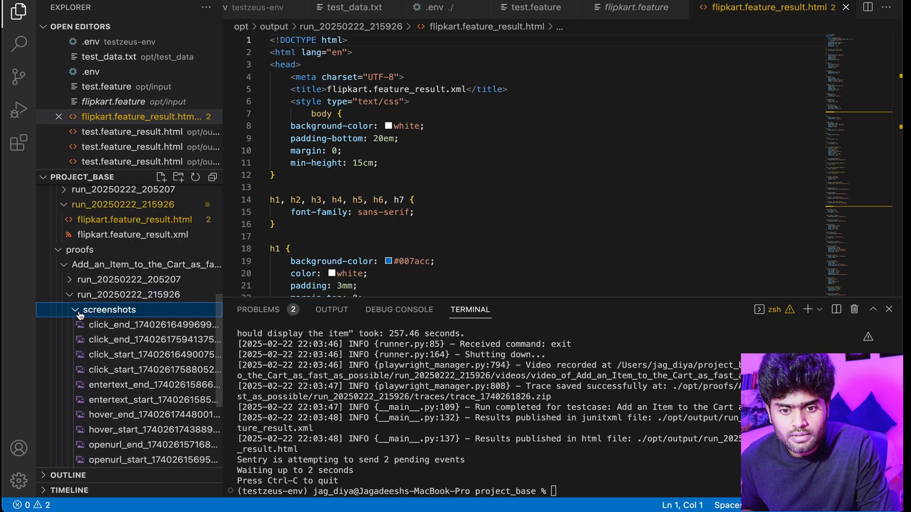
Review the click-start and homepage screenshots captured during the run
{"action": "left_click", "coordinate": [153, 354]}
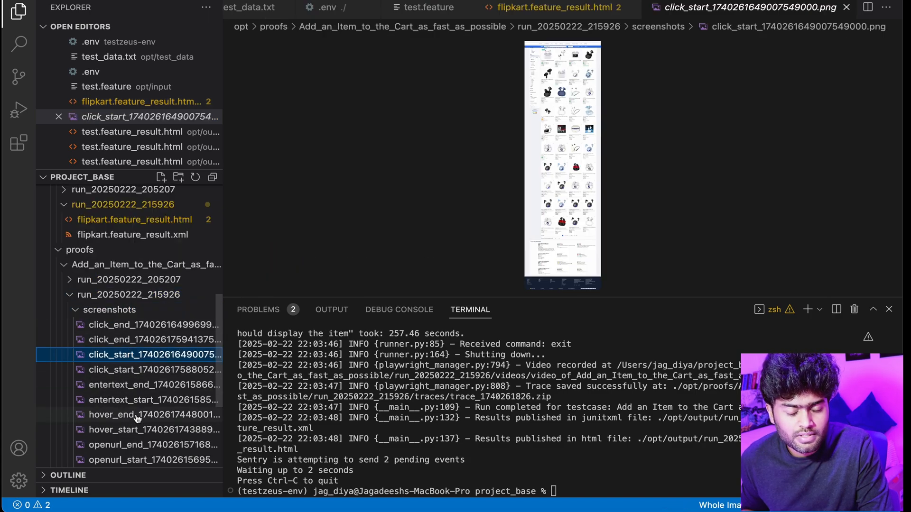
{"action": "left_click", "coordinate": [153, 294]}
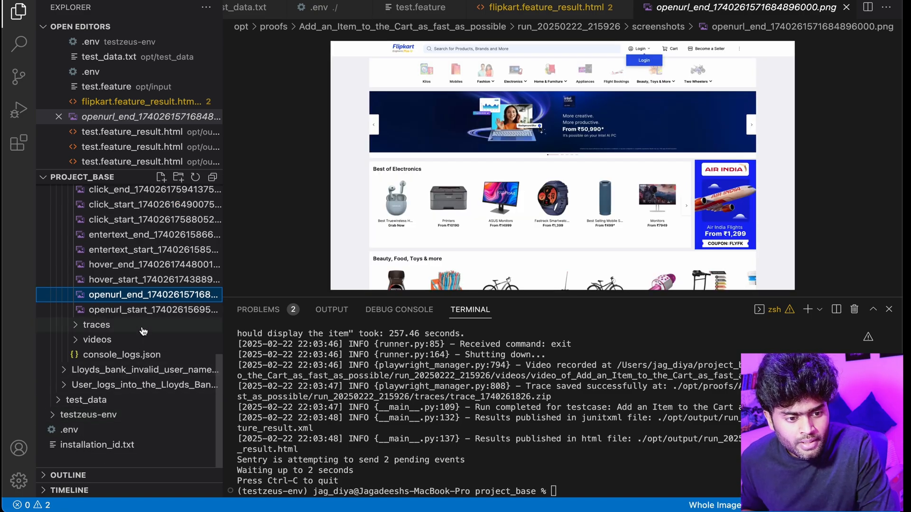
{"action": "left_click", "coordinate": [154, 324]}
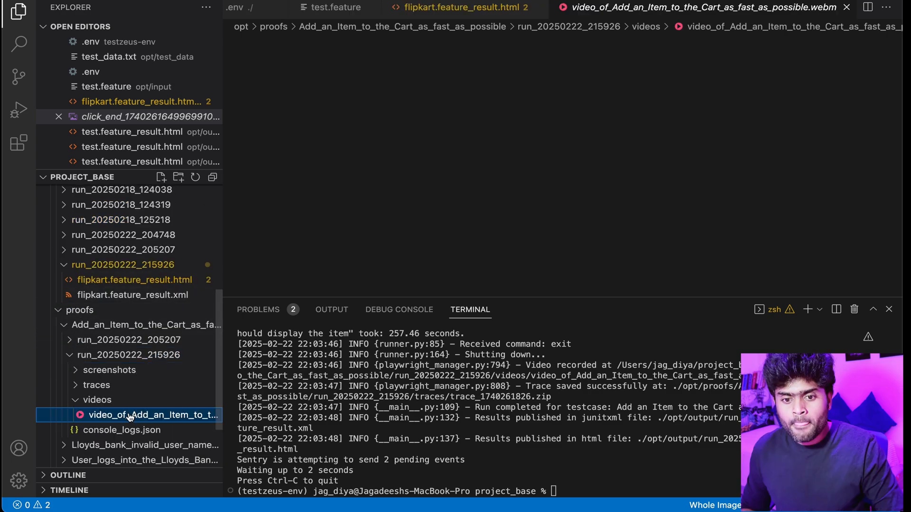
View the recorded .webm cart-test video and the trace_1740261826.zip archive
{"action": "left_click", "coordinate": [151, 415]}
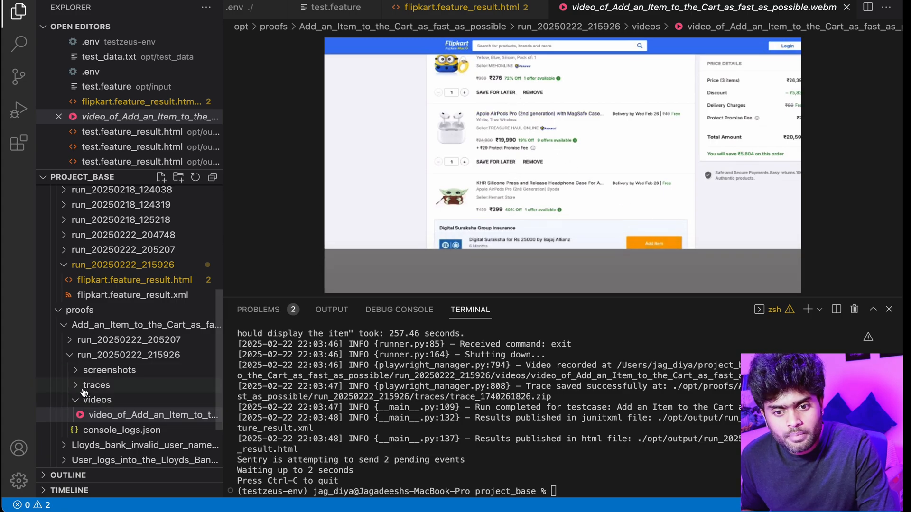
{"action": "left_click", "coordinate": [136, 400]}
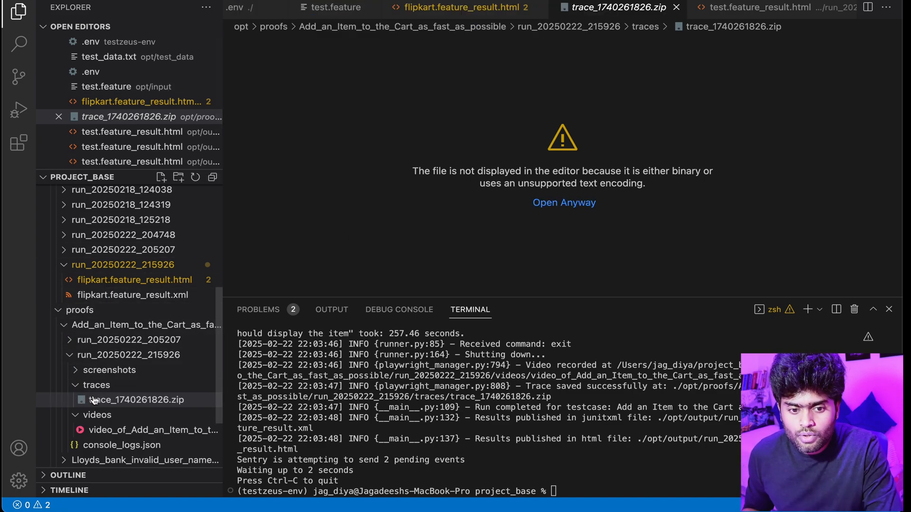
{"action": "left_click", "coordinate": [95, 384]}
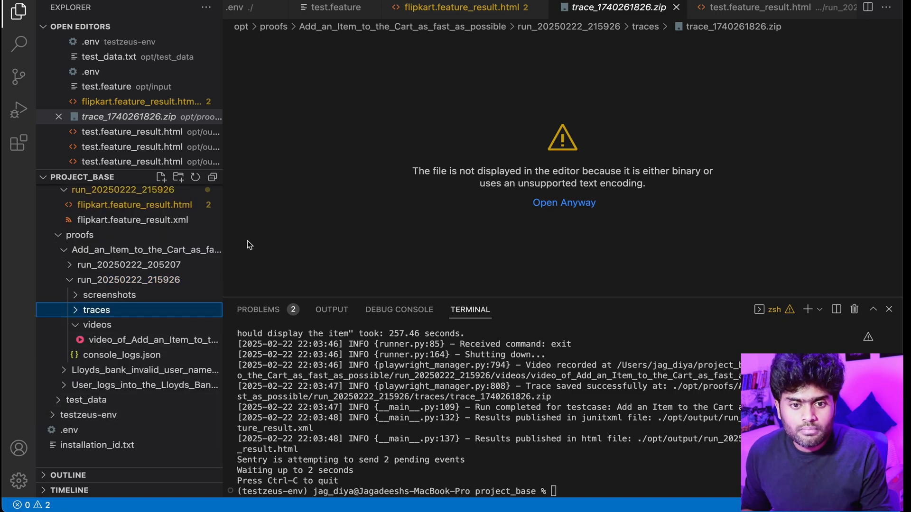
{"action": "mouse_move", "coordinate": [448, 133]}
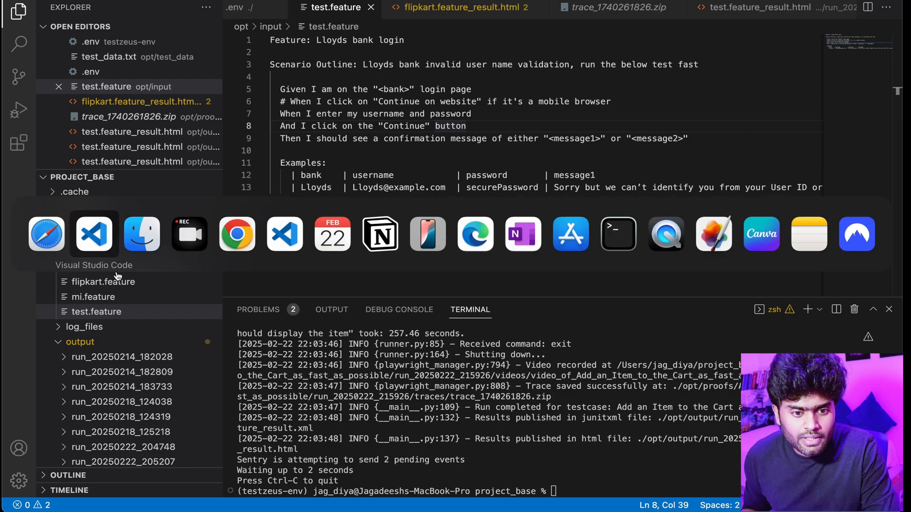
Switch to Chrome and read through testzeus-hercules pyproject.toml on GitHub
{"action": "left_click", "coordinate": [237, 234]}
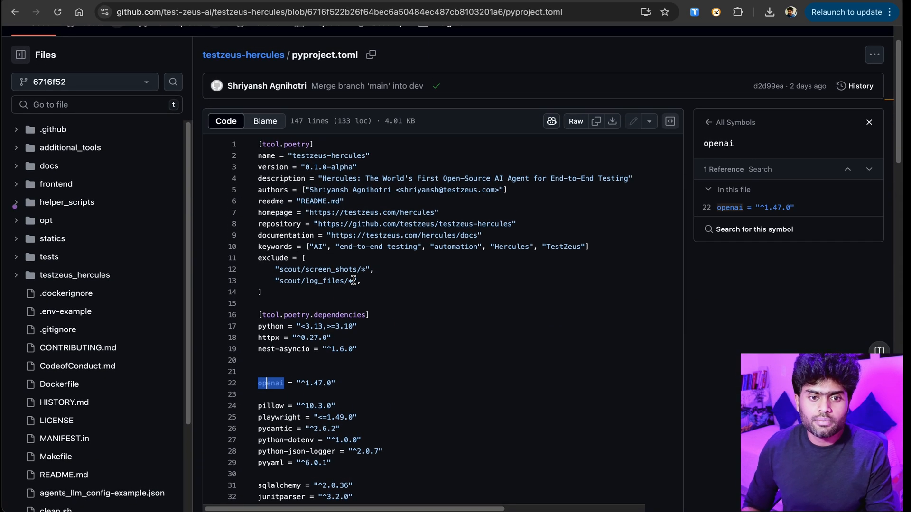
{"action": "scroll", "scroll_direction": "down", "scroll_amount": 3}
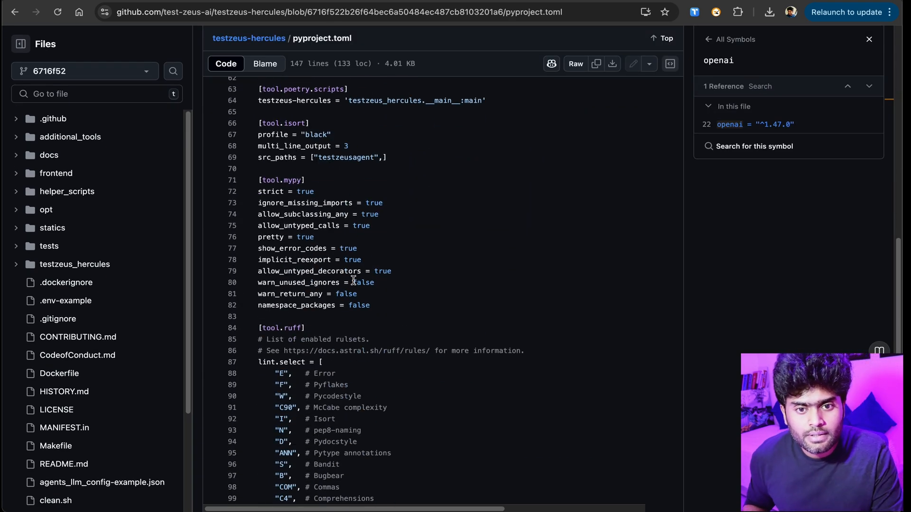
{"action": "scroll", "scroll_direction": "down", "scroll_amount": 3}
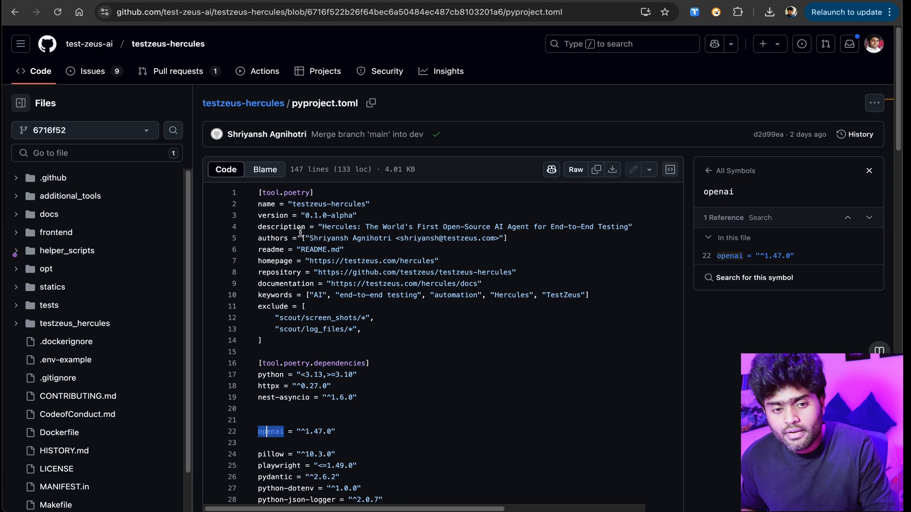
{"action": "scroll", "scroll_direction": "down", "scroll_amount": 3}
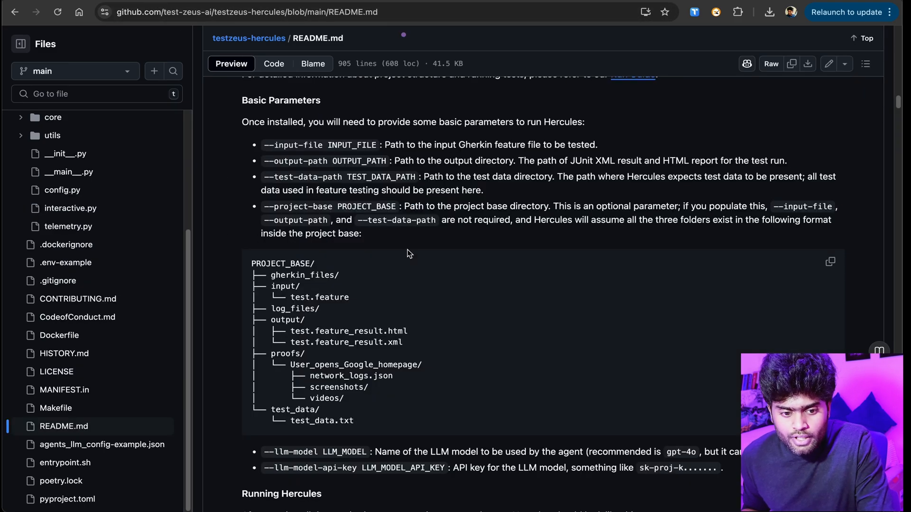
Read the README's feature sections, including API, Security and Visual testing tutorials
{"action": "scroll", "scroll_direction": "down", "scroll_amount": 3}
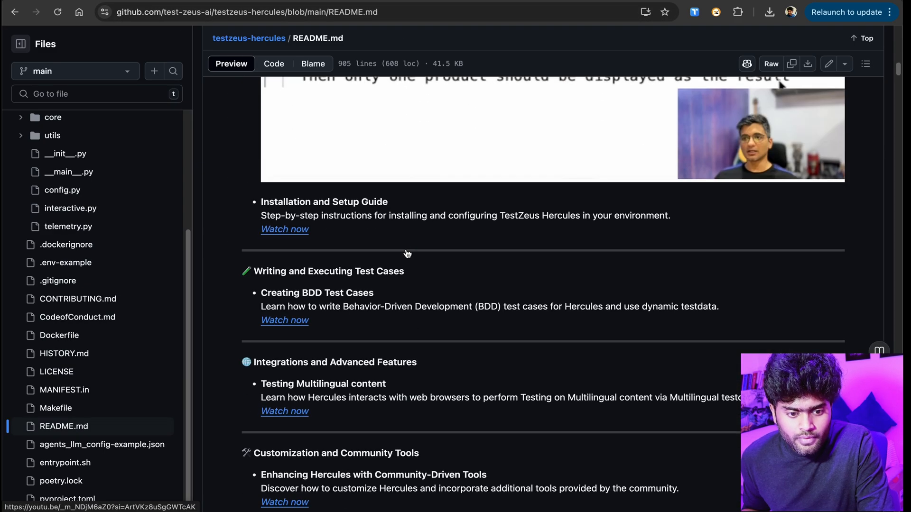
{"action": "scroll", "scroll_direction": "down", "scroll_amount": 3}
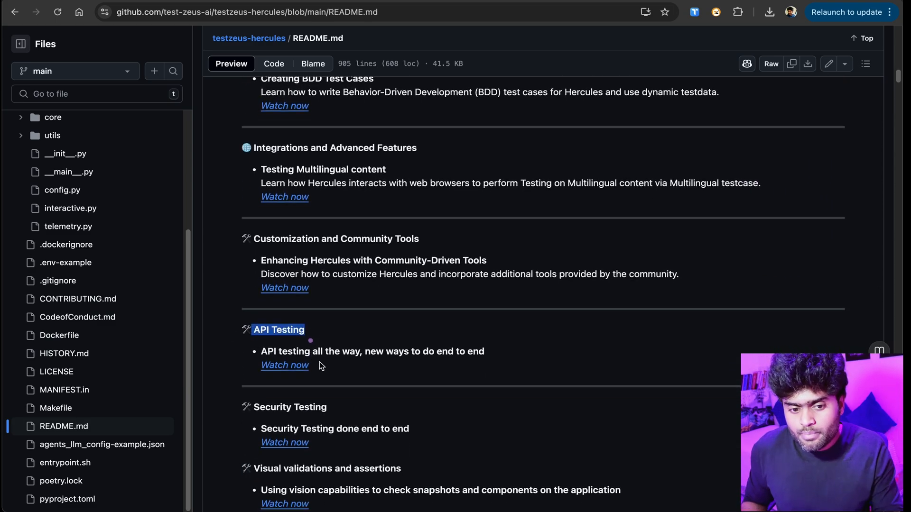
{"action": "scroll", "scroll_direction": "down", "scroll_amount": 3}
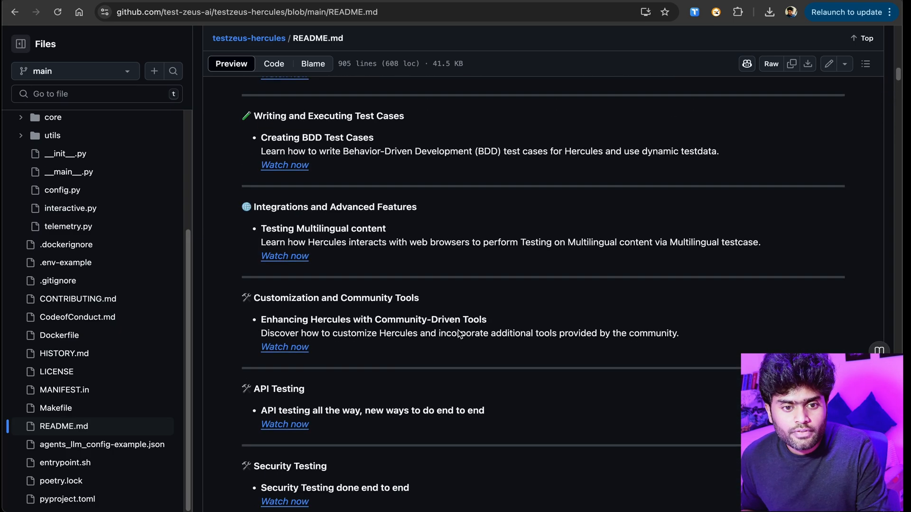
{"action": "scroll", "scroll_direction": "up", "scroll_amount": 3}
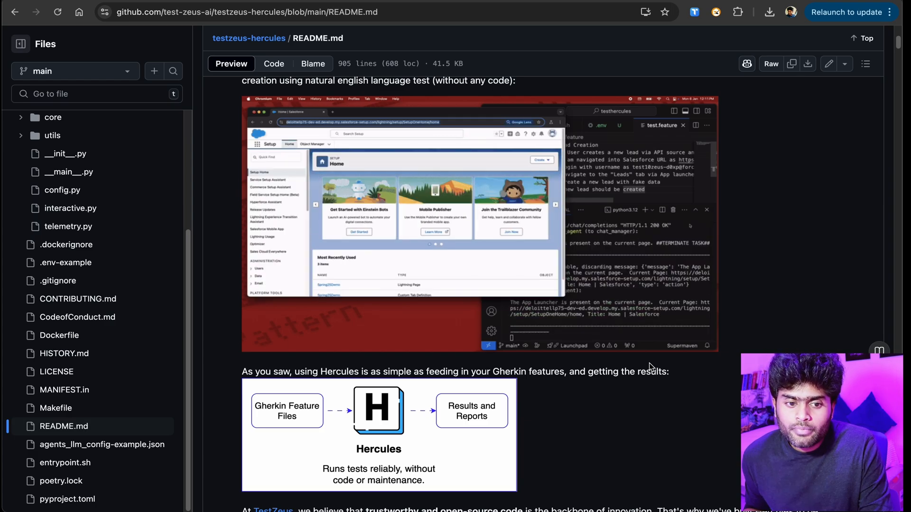
Continue down the README to the Installation instructions and Basic Parameters
{"action": "scroll", "scroll_direction": "down", "scroll_amount": 3}
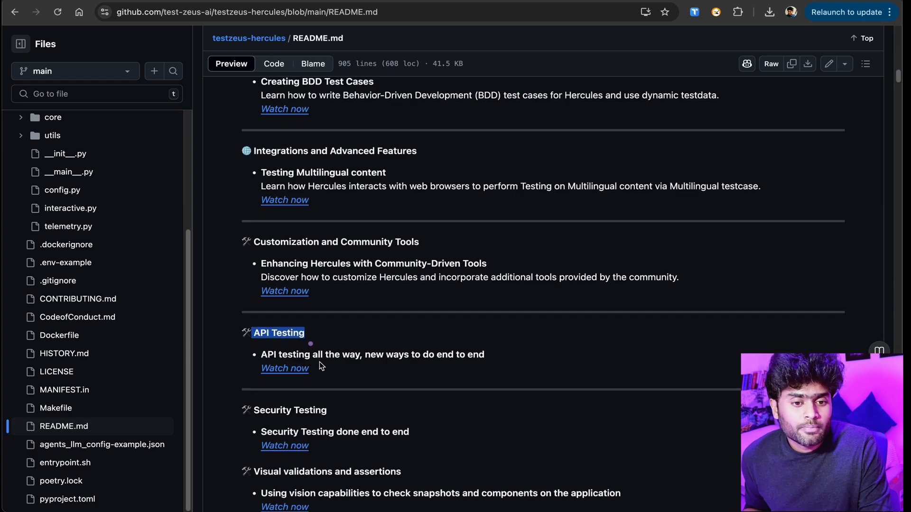
{"action": "scroll", "scroll_direction": "down", "scroll_amount": 3}
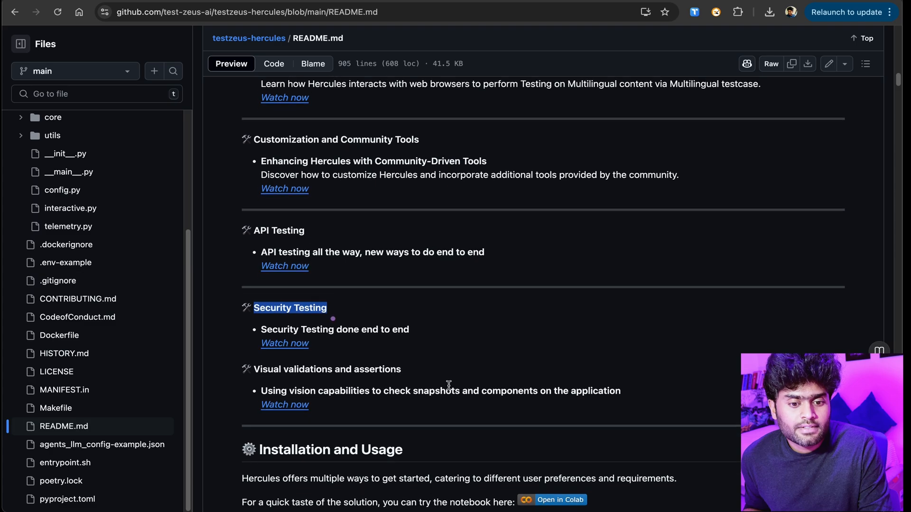
{"action": "scroll", "scroll_direction": "down", "scroll_amount": 3}
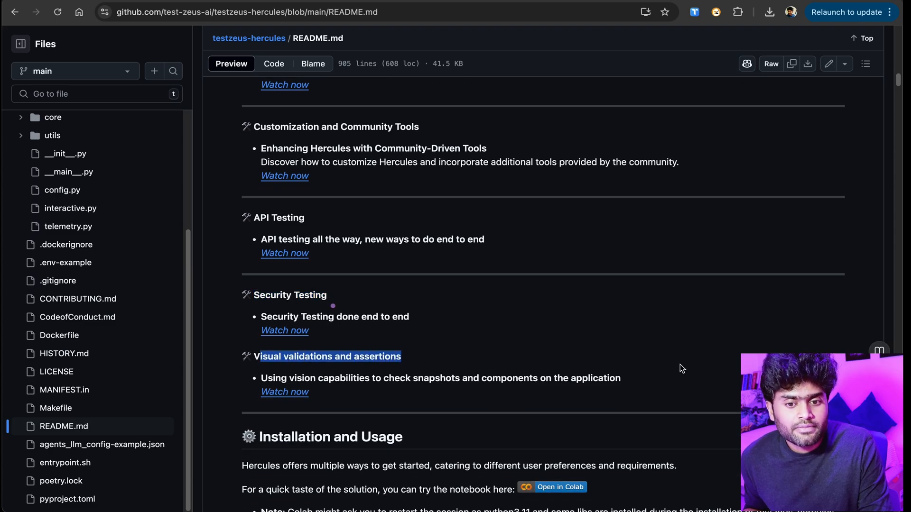
{"action": "scroll", "scroll_direction": "down", "scroll_amount": 3}
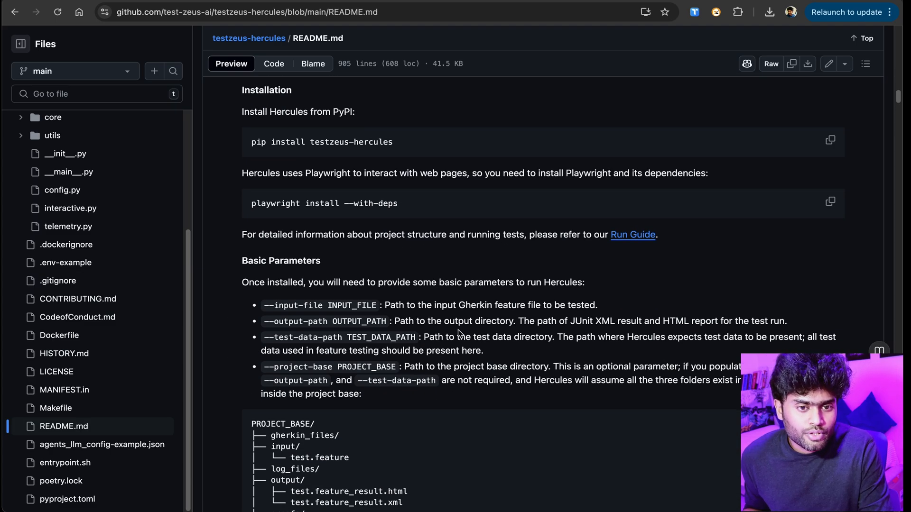